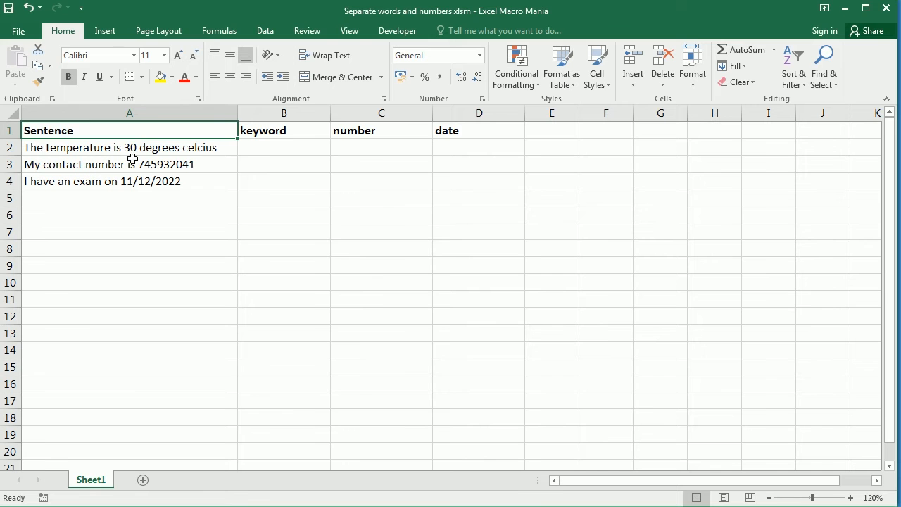
- Review the sentences in column A, selecting the whole Sentence column and individual rows
click(126, 164)
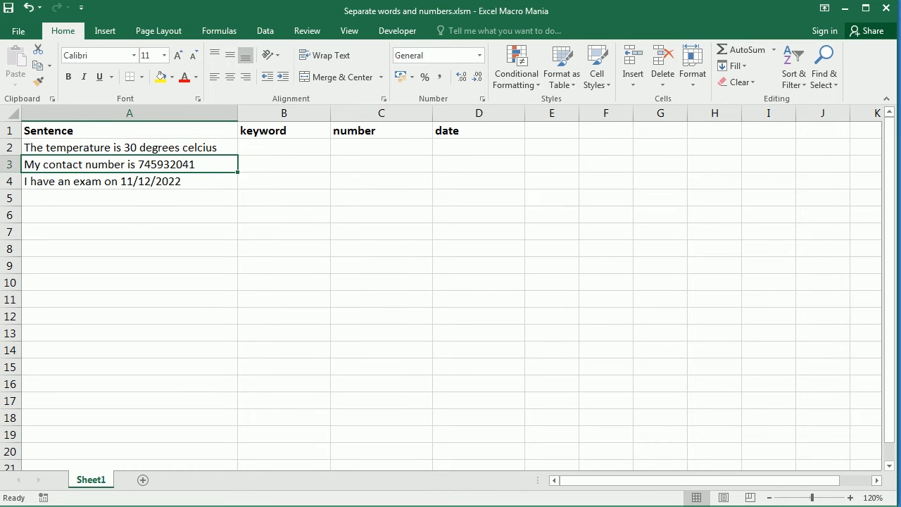
click(129, 113)
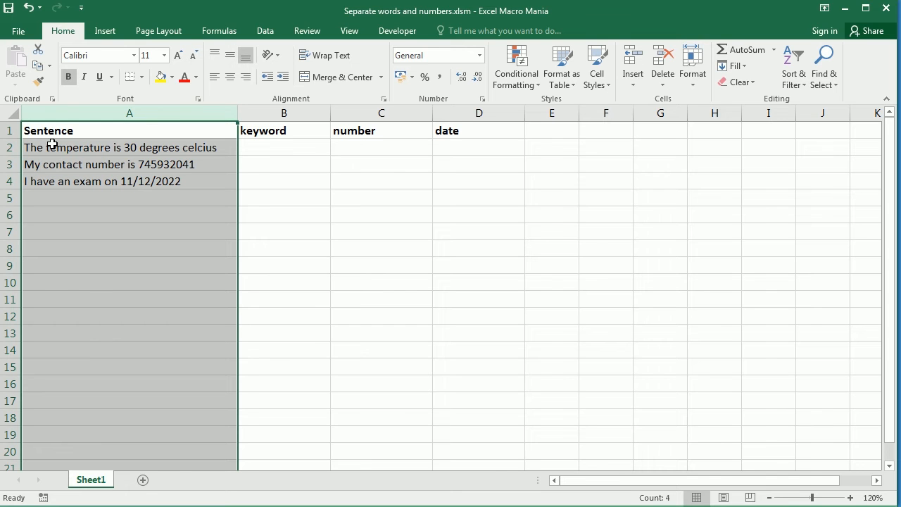
click(119, 148)
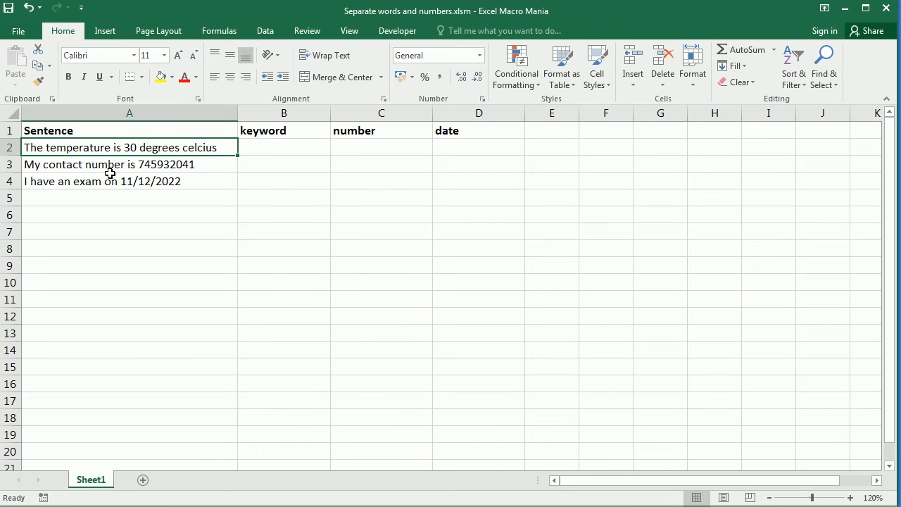
click(109, 164)
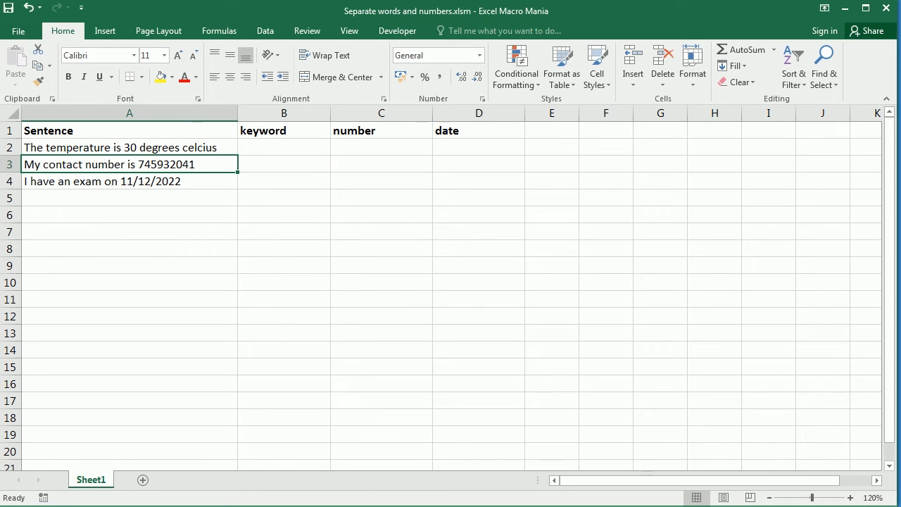
- Run the SeparateWordsNumbers macro from View Macros to fill the keyword, number and date columns
click(350, 30)
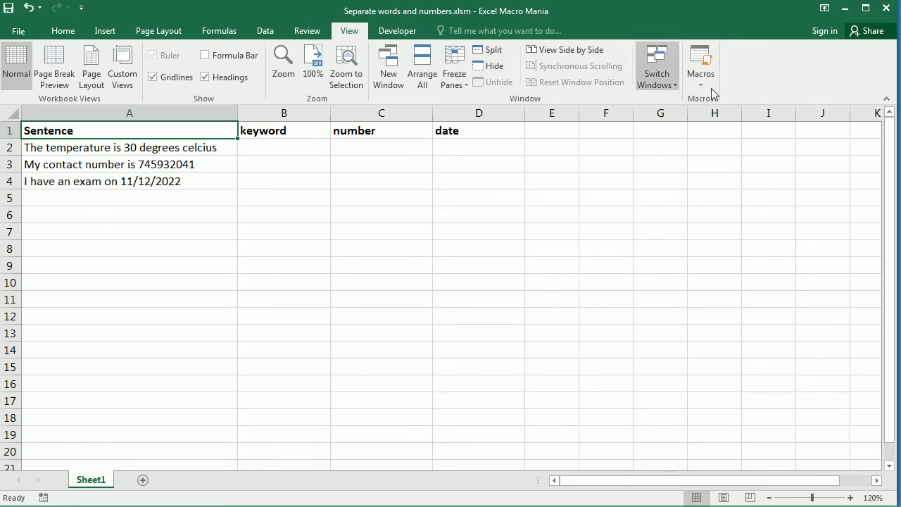
click(701, 64)
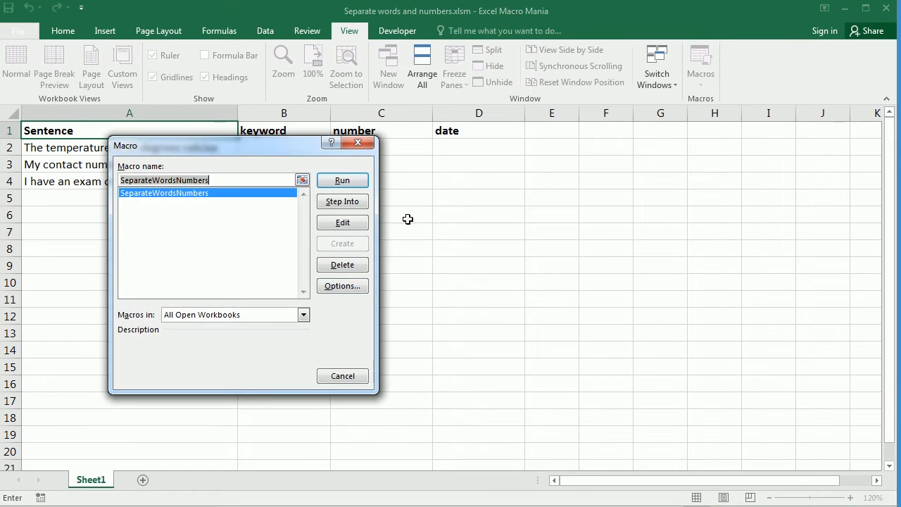
click(342, 180)
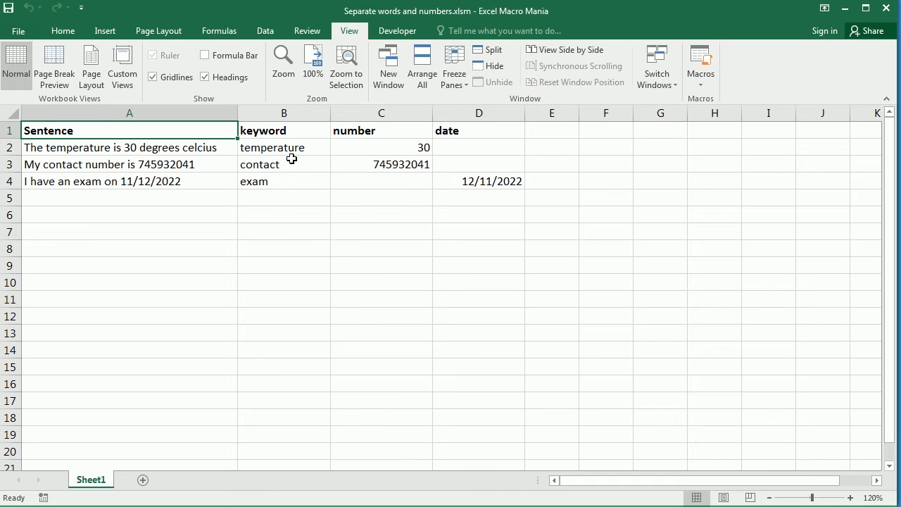
mouse_move(401, 159)
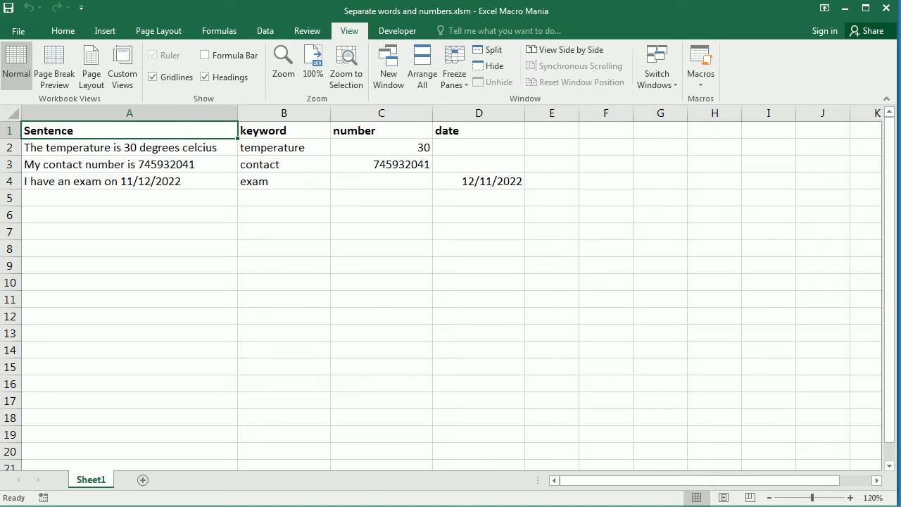
- Close the workbook without saving and open the Visual Basic editor for Book1
click(885, 7)
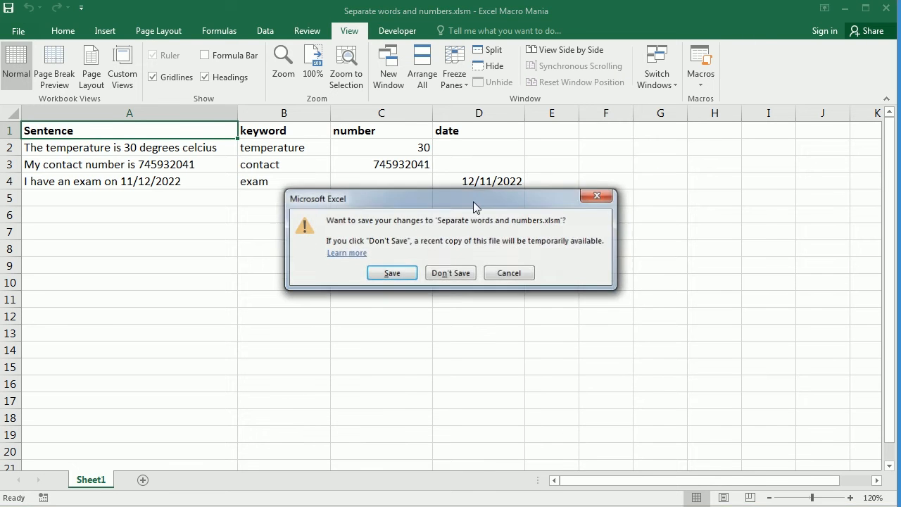
click(451, 273)
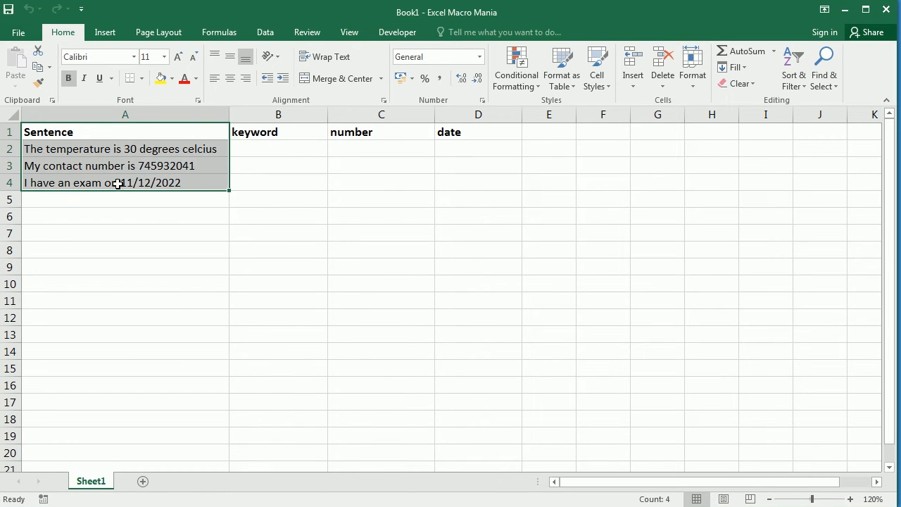
click(397, 32)
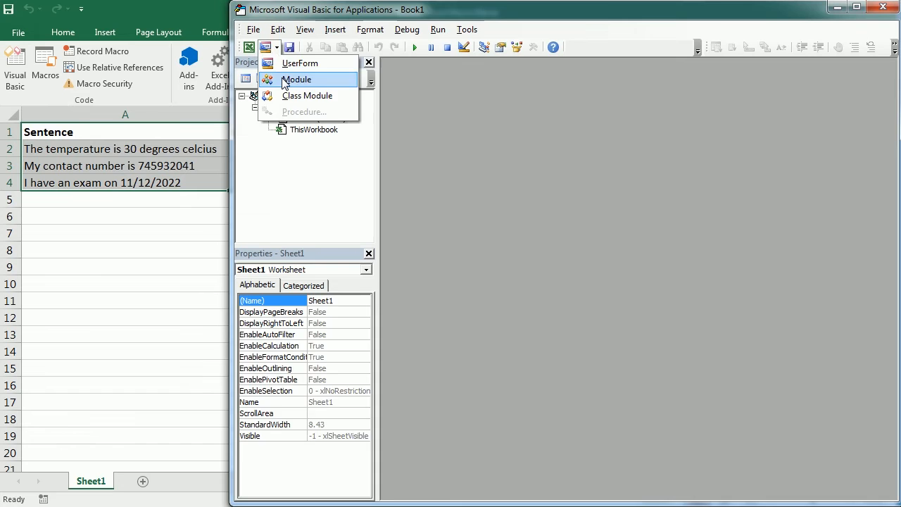
- Insert a new module and declare the Sub SeparateWordsNumbers procedure
click(297, 79)
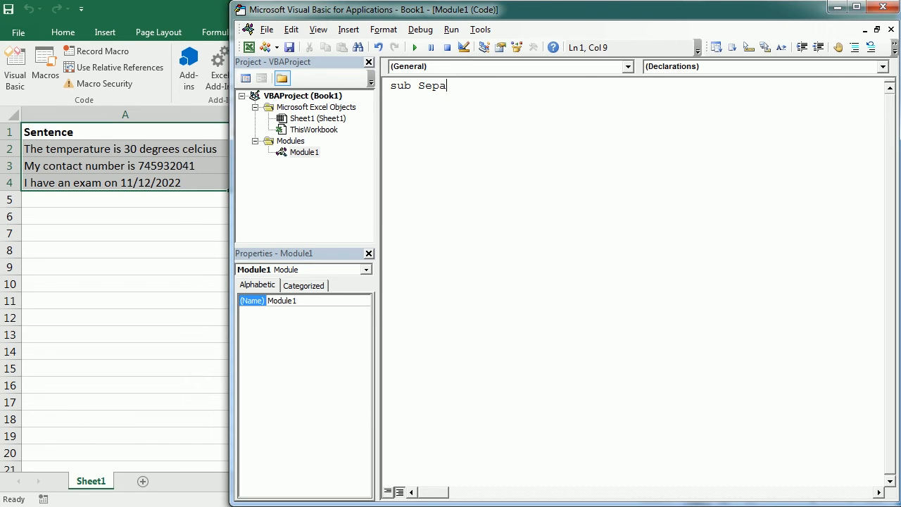
text(rateWordsNumbe)
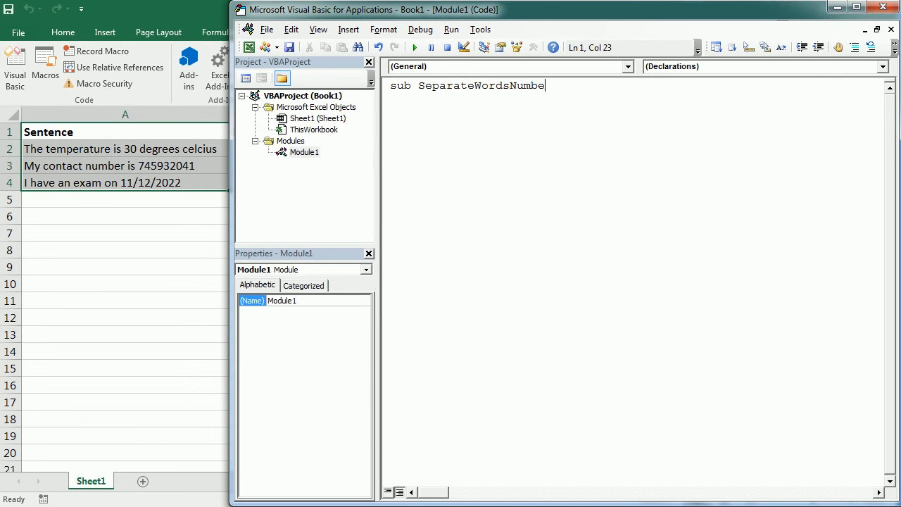
key(Enter)
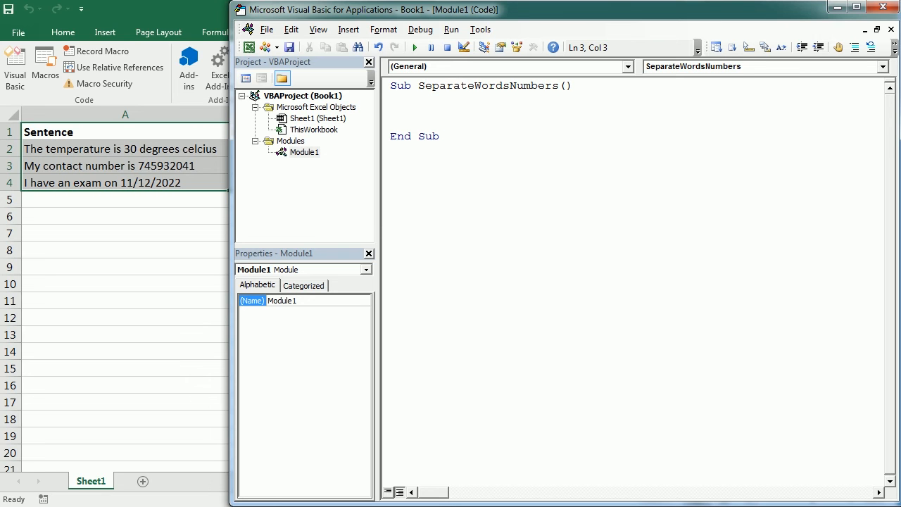
- Declare r As Integer and sentence As String
text(dim r as)
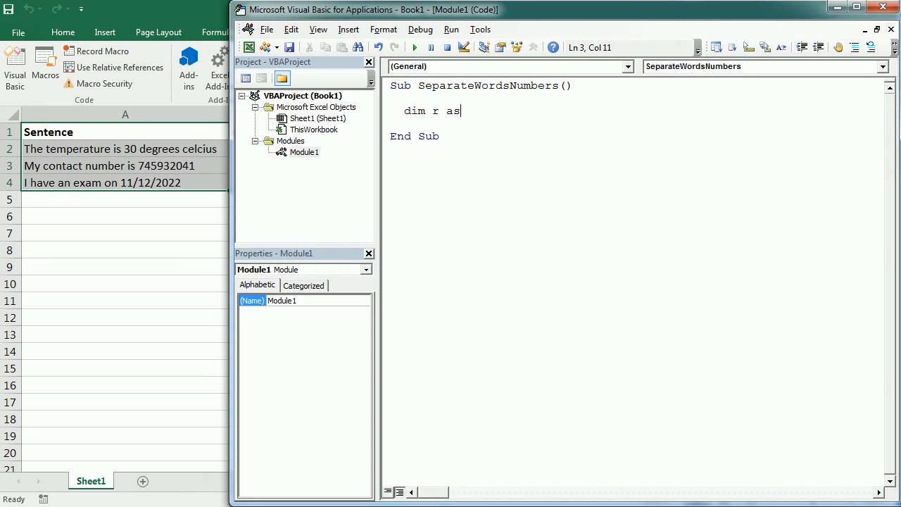
text(Integer,)
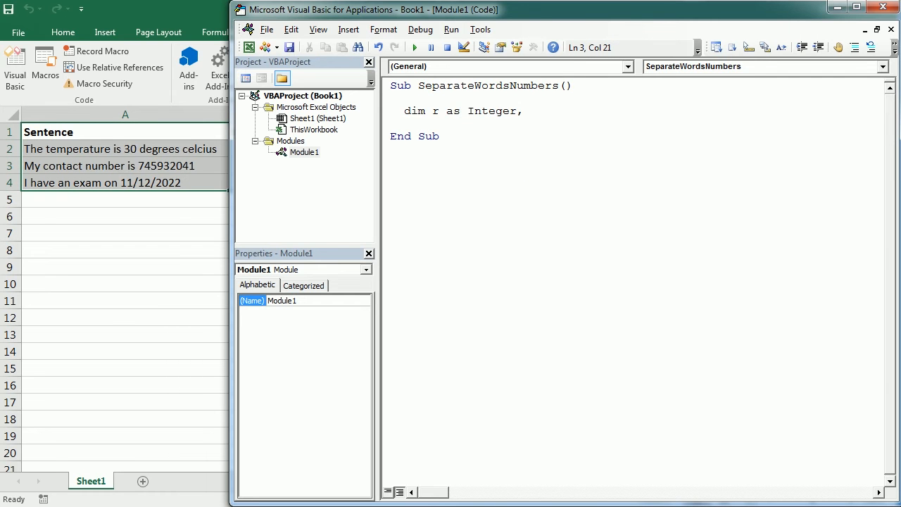
text(se)
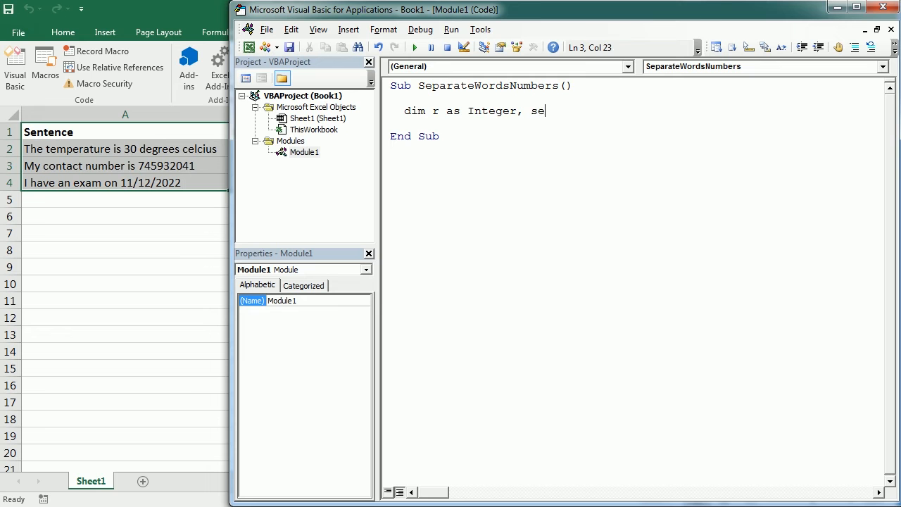
text(tance As String)
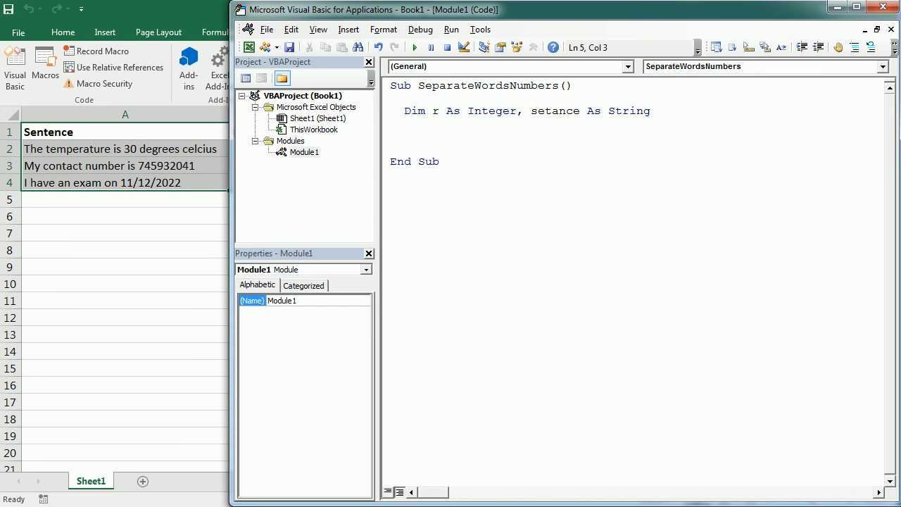
- Begin For r = 2 To ActiveSheet.UsedRange.SpecialCells(xlCellTypeLastCell).Row
text(for r =)
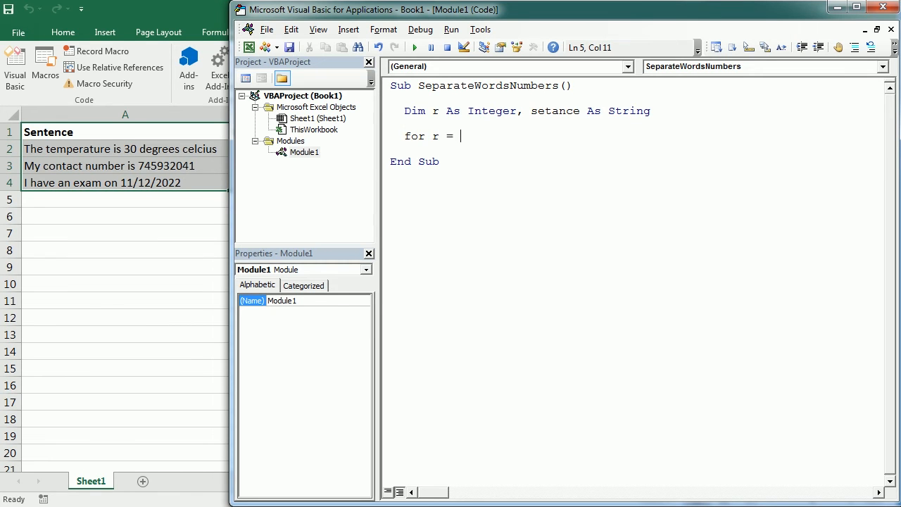
text(2)
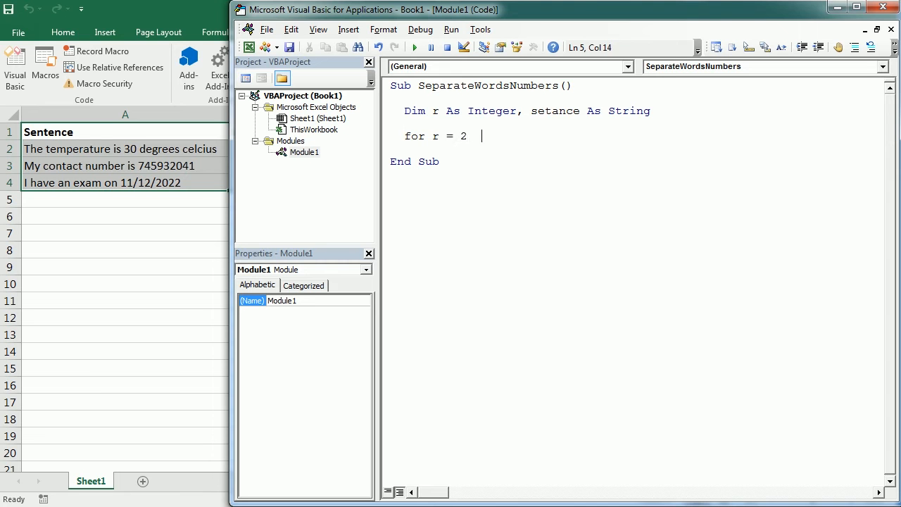
text(to)
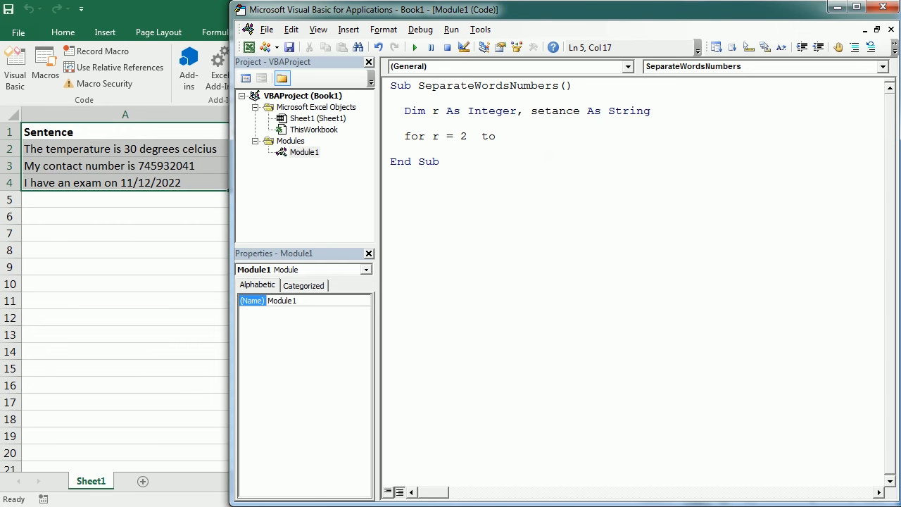
click(500, 136)
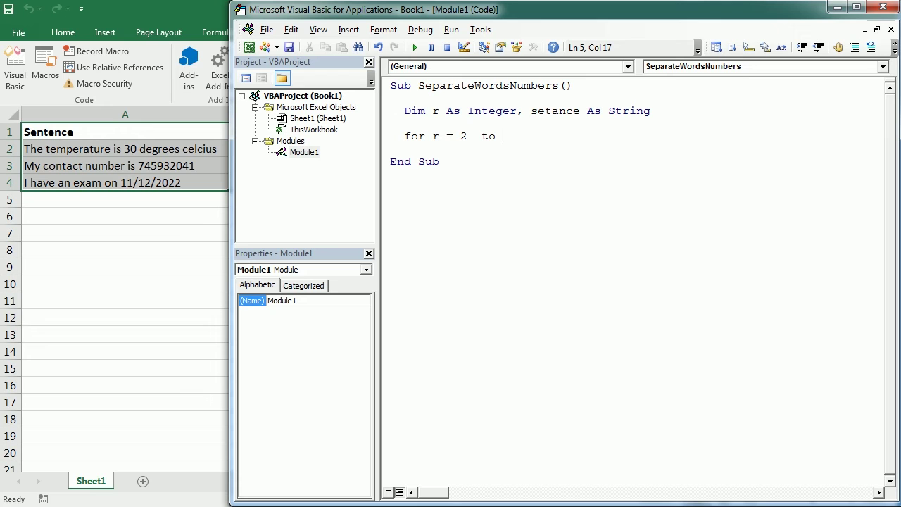
text(activesheet.used)
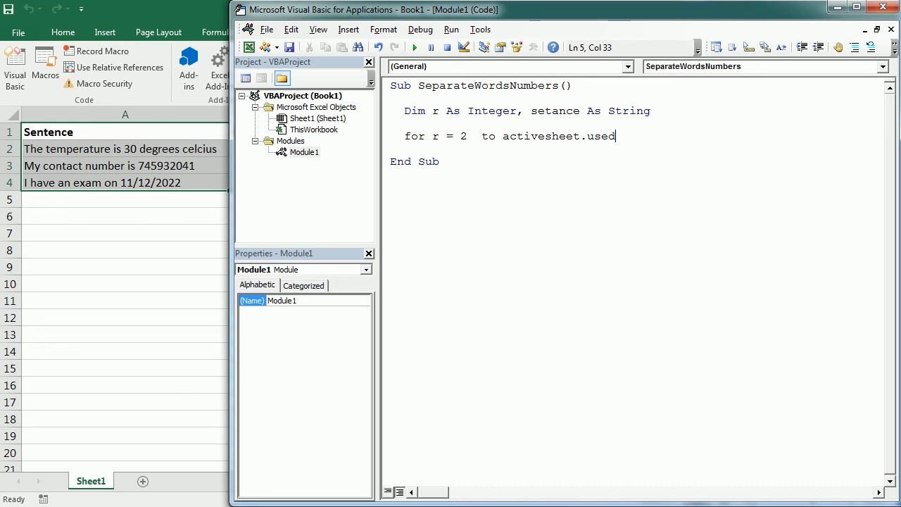
text(range.)
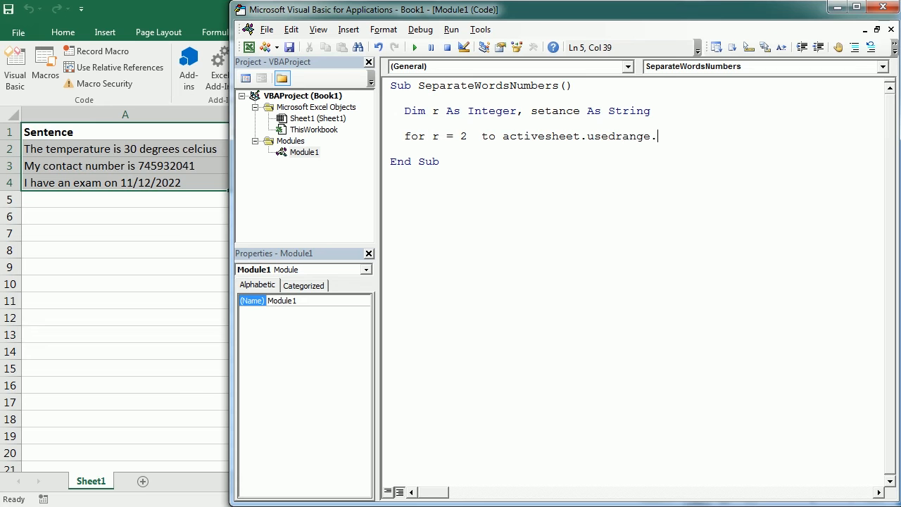
text(speci)
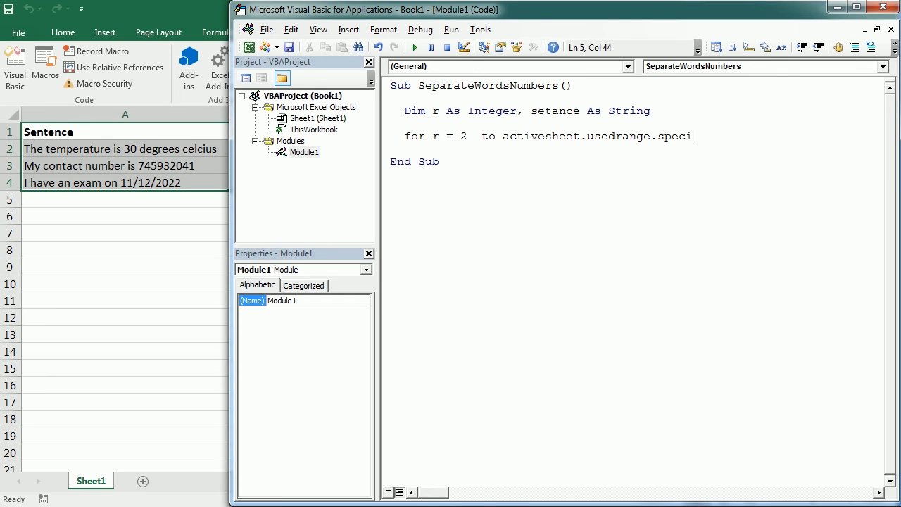
text(alcells(xl)
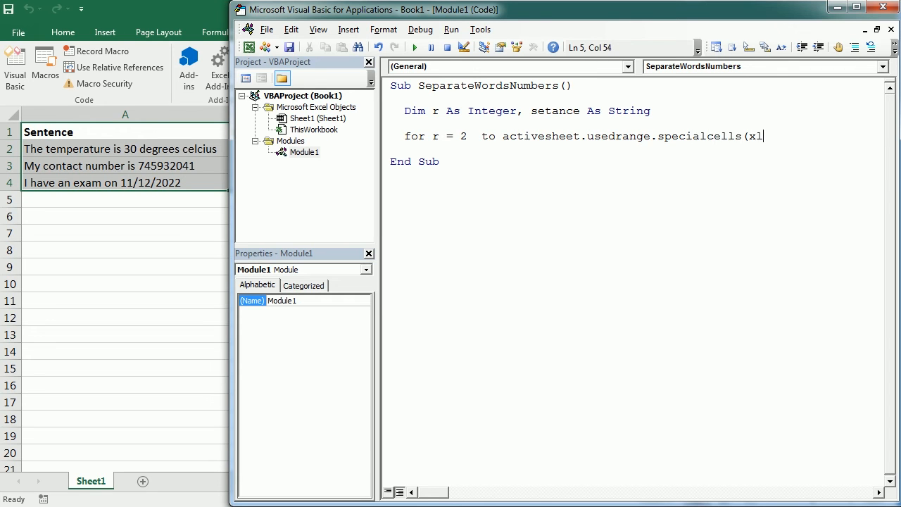
text(celltypelastcell))
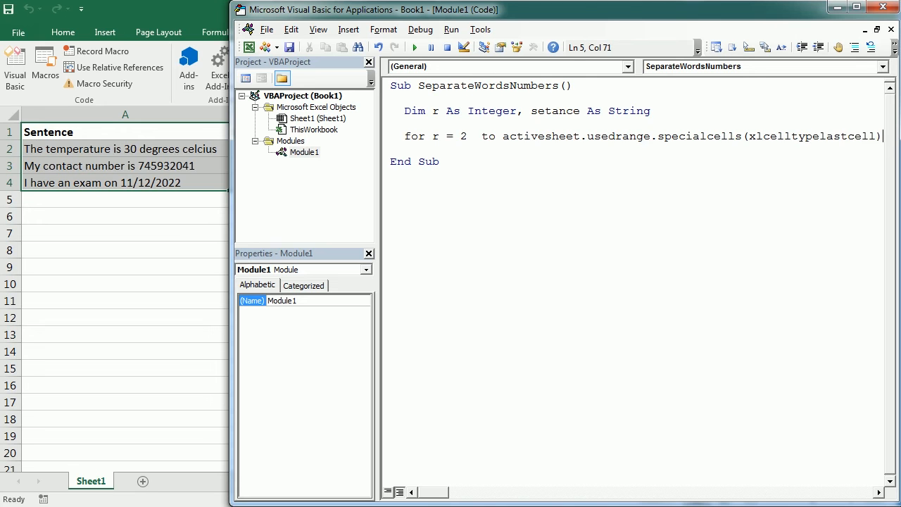
key(Enter)
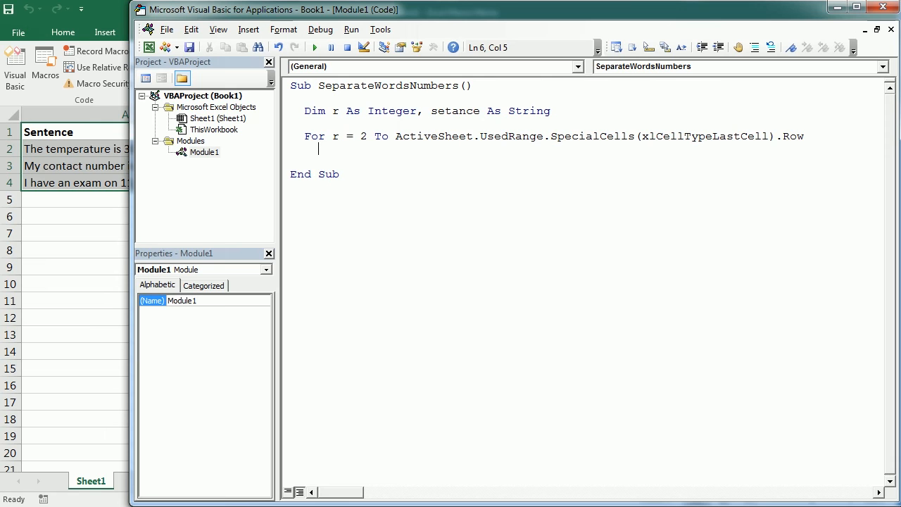
- Write sentence = Range("A" & r).Value inside the loop
text(se)
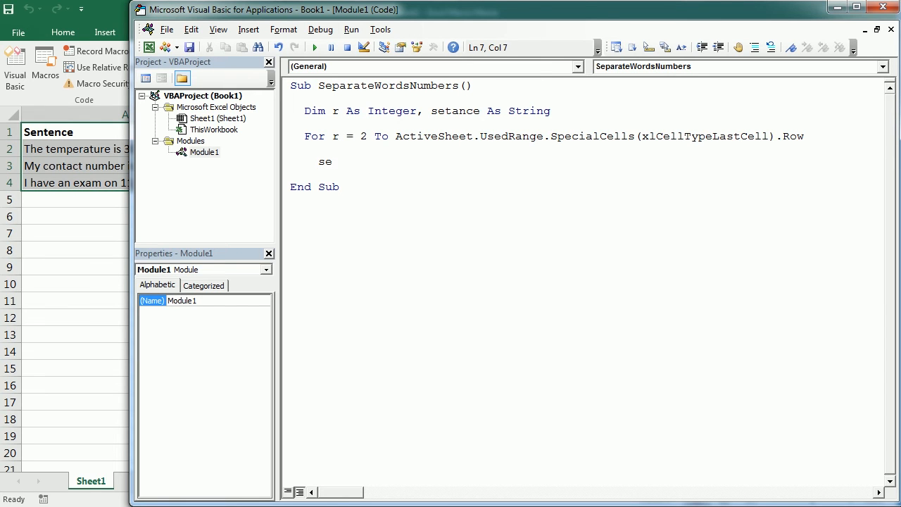
text(tence=)
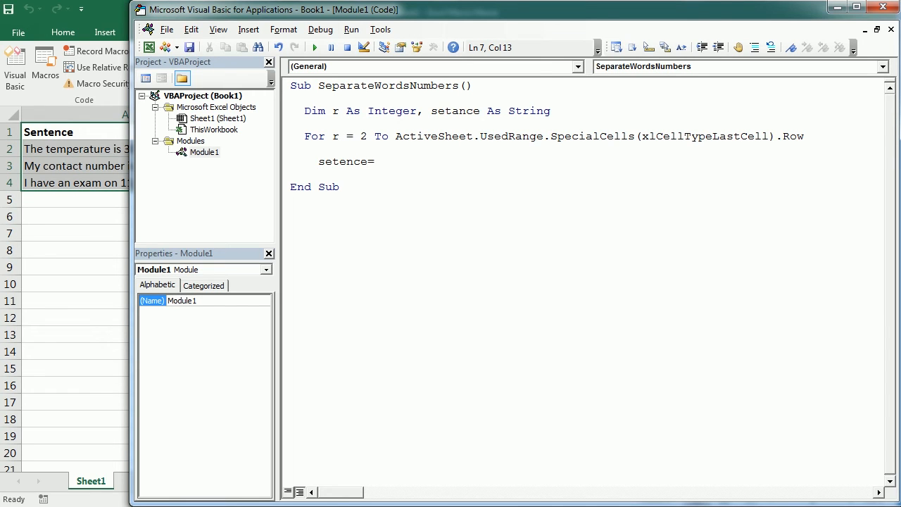
text(range("A)
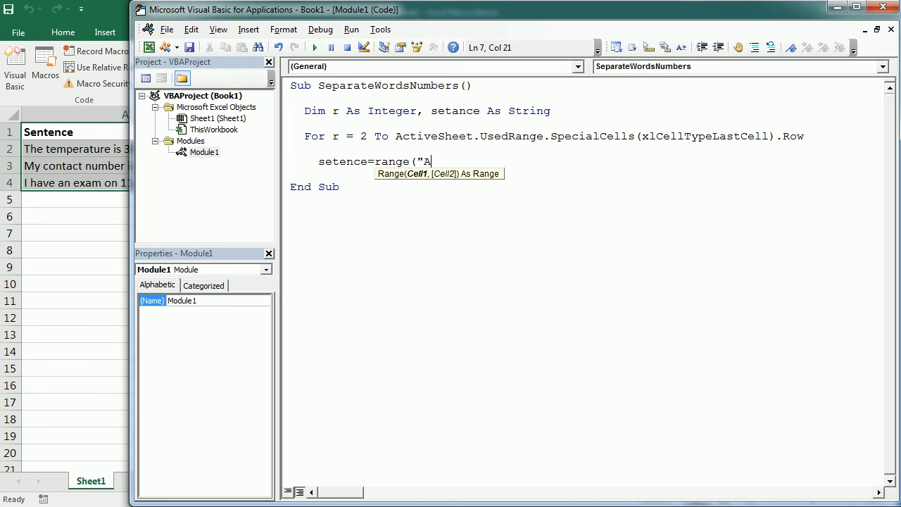
text("&)
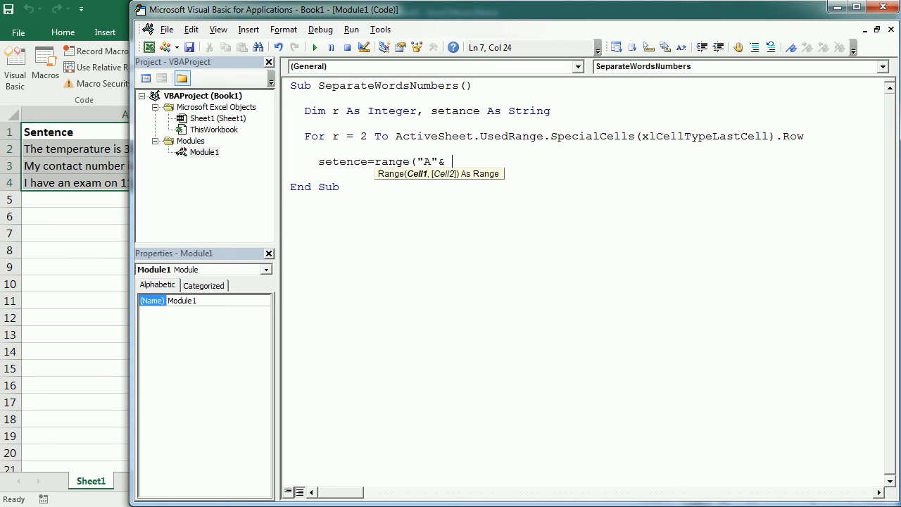
text(r)
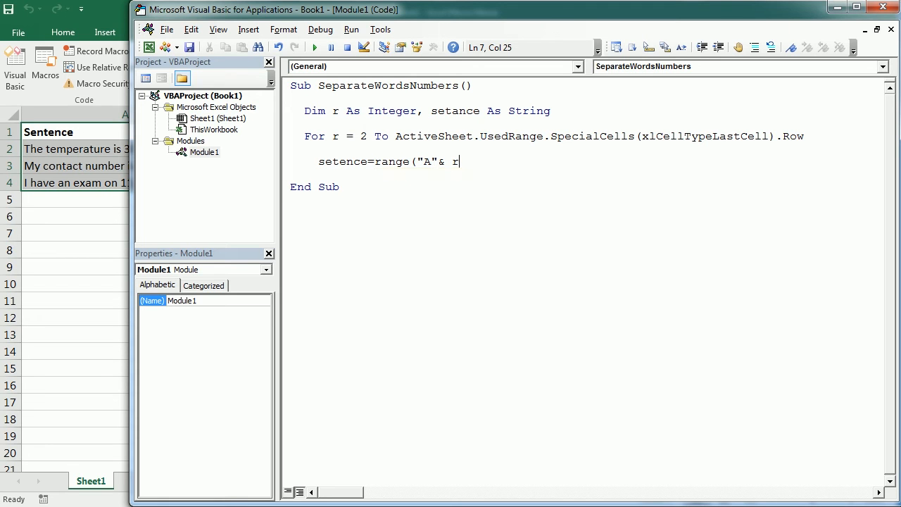
text().val)
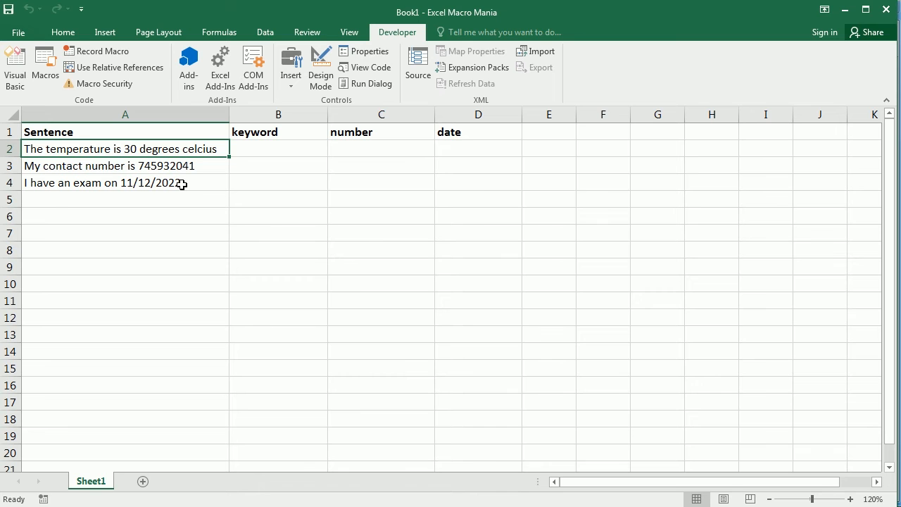
mouse_move(130, 174)
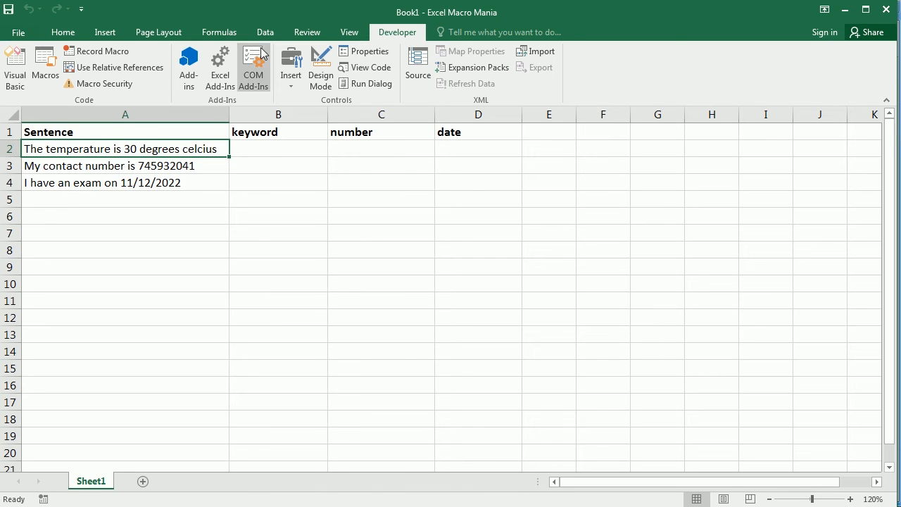
click(265, 32)
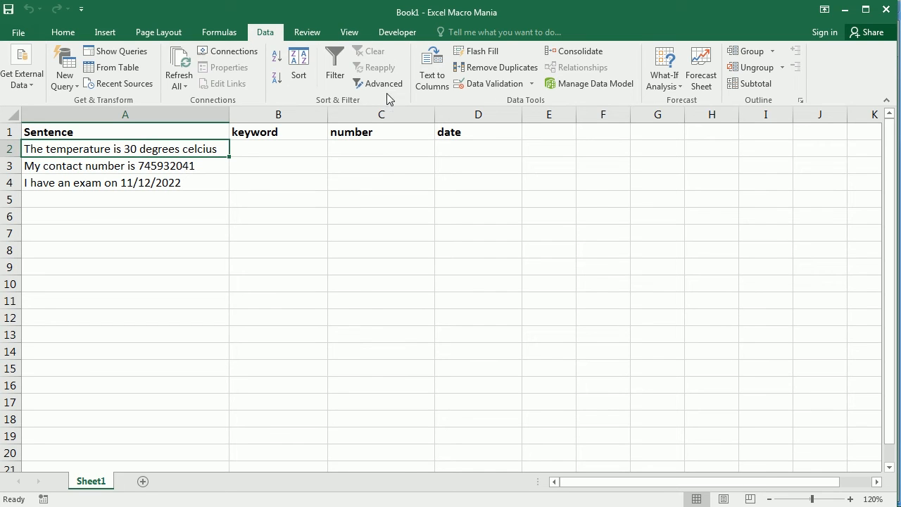
click(397, 32)
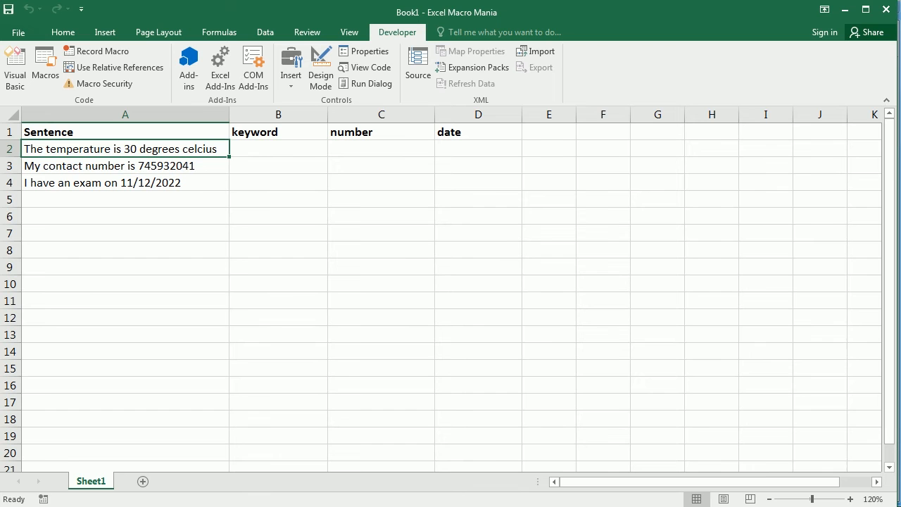
mouse_move(141, 167)
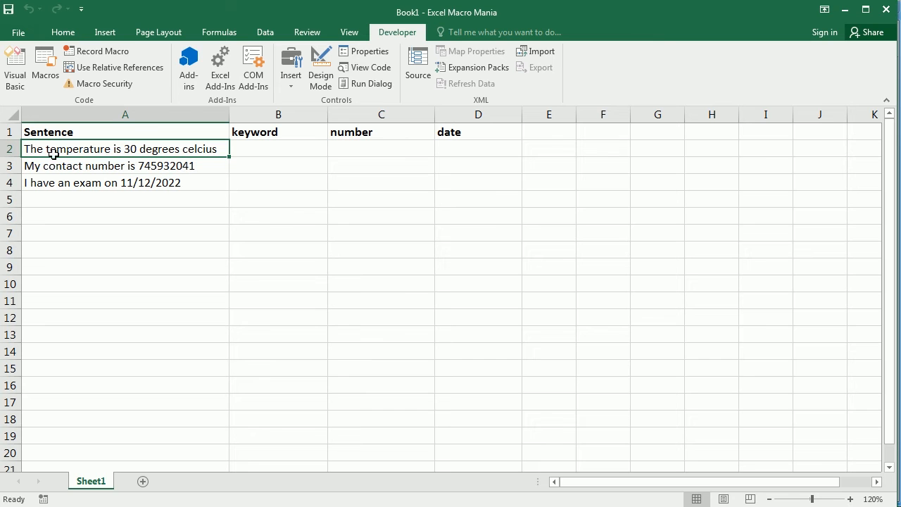
mouse_move(197, 422)
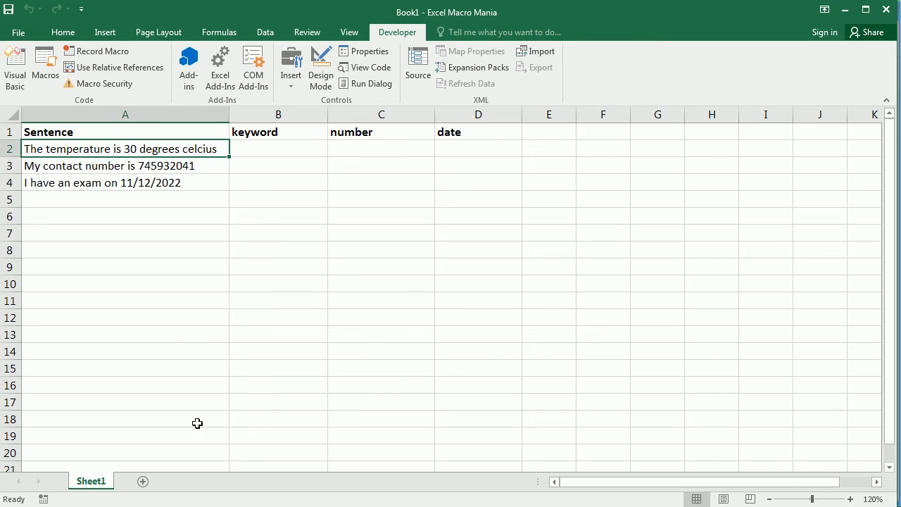
mouse_move(116, 167)
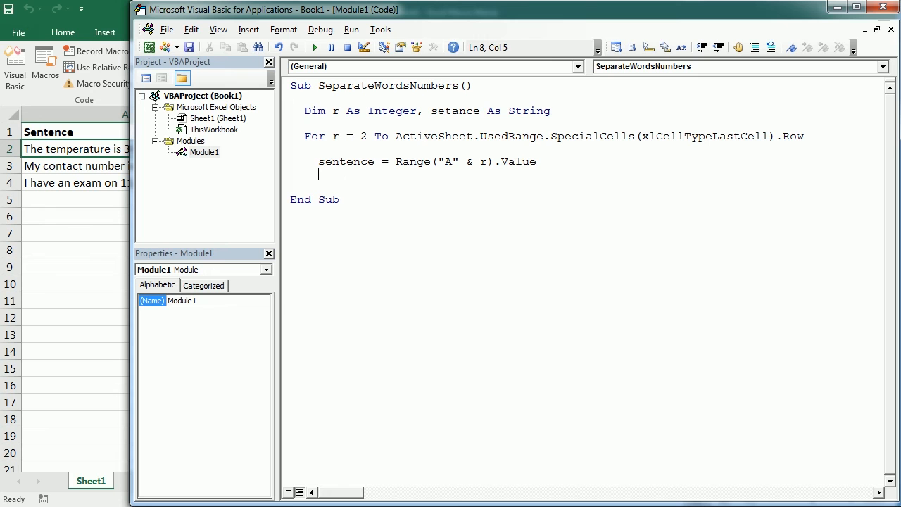
- Write sentence_parts = Split(sentence, " ") to break the sentence into words
text(sent)
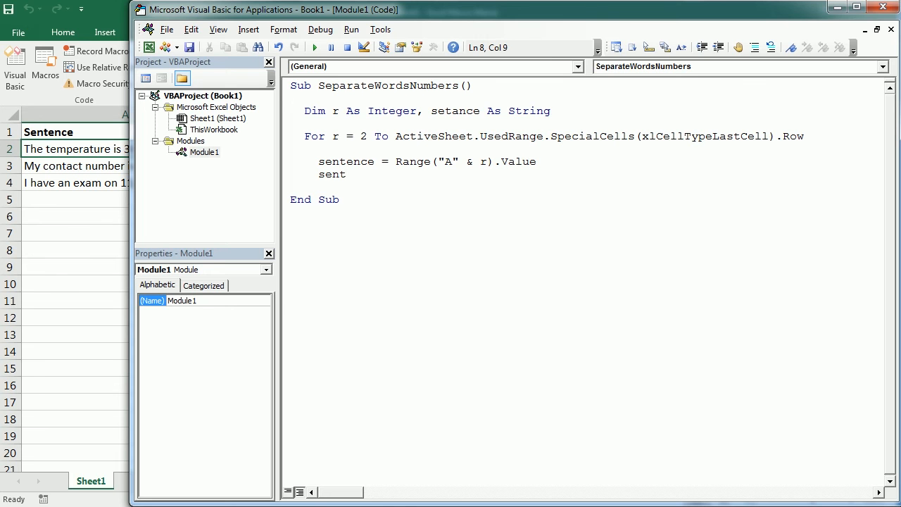
text(ence)
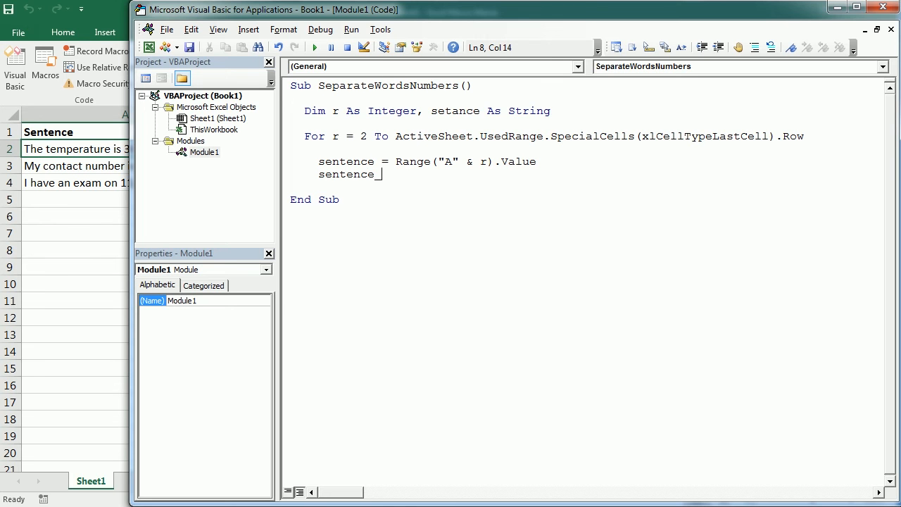
text(pa)
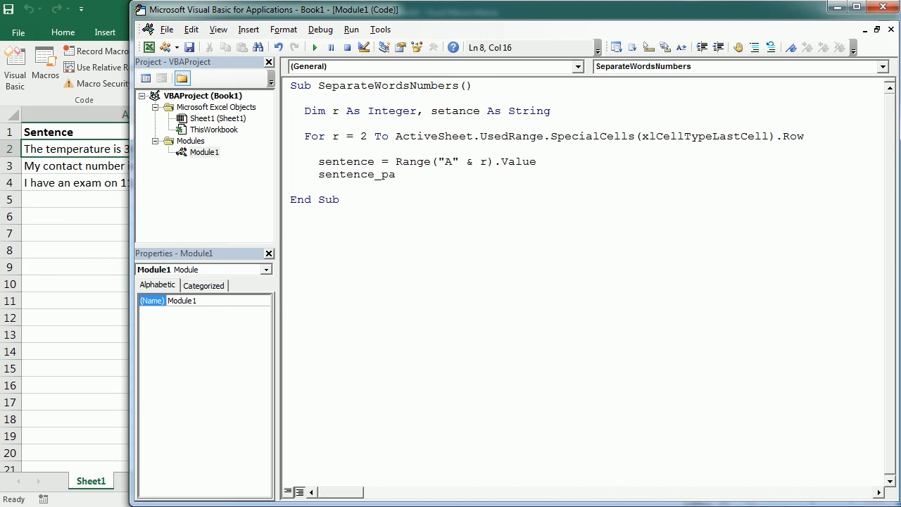
text(rts)
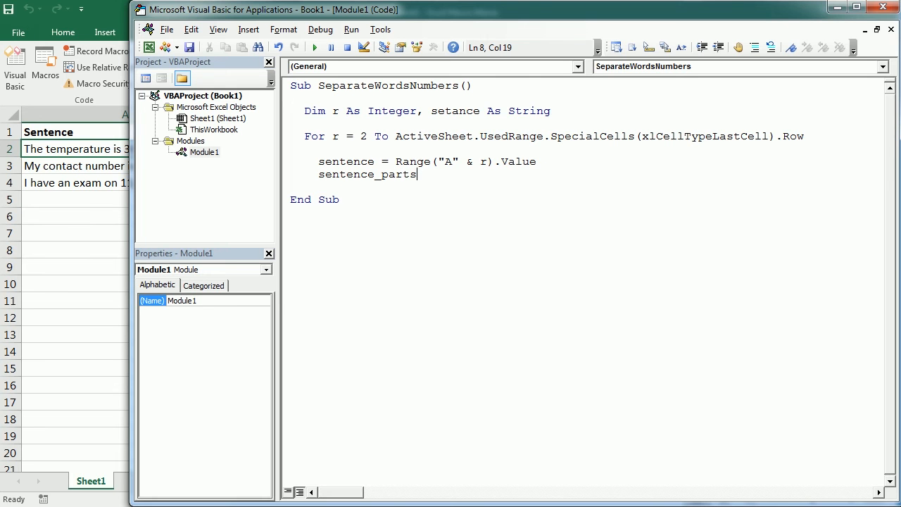
text(=split)
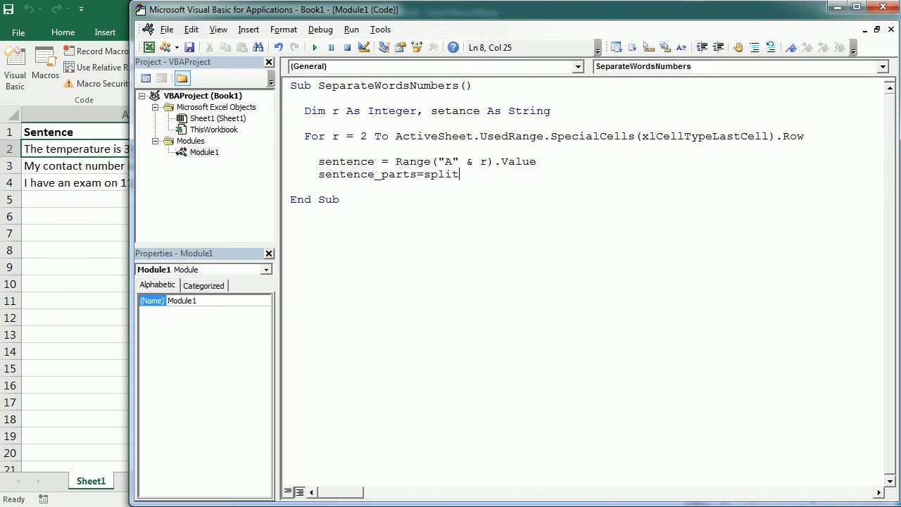
text((s)
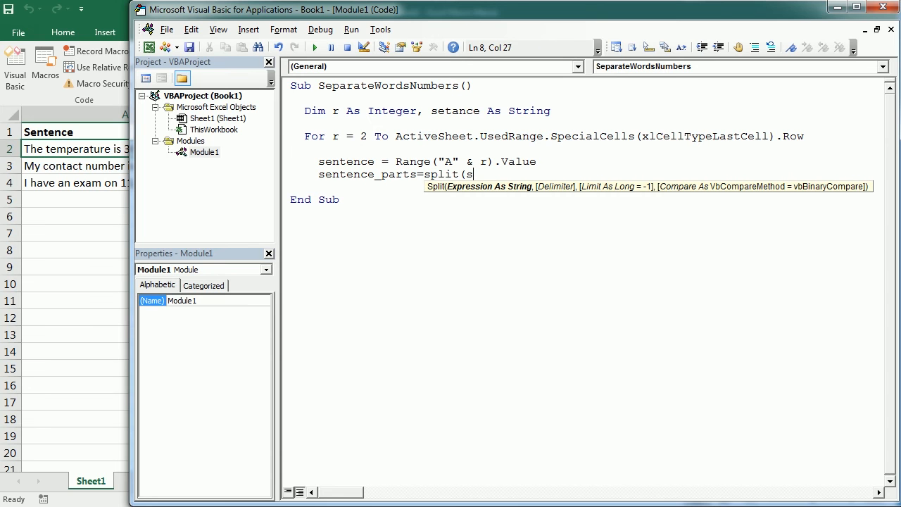
text(entence,)
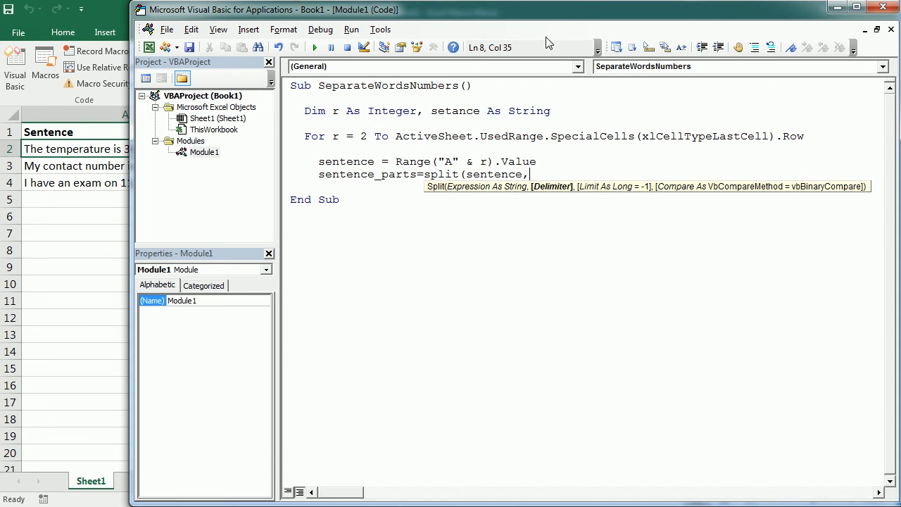
text(" "))
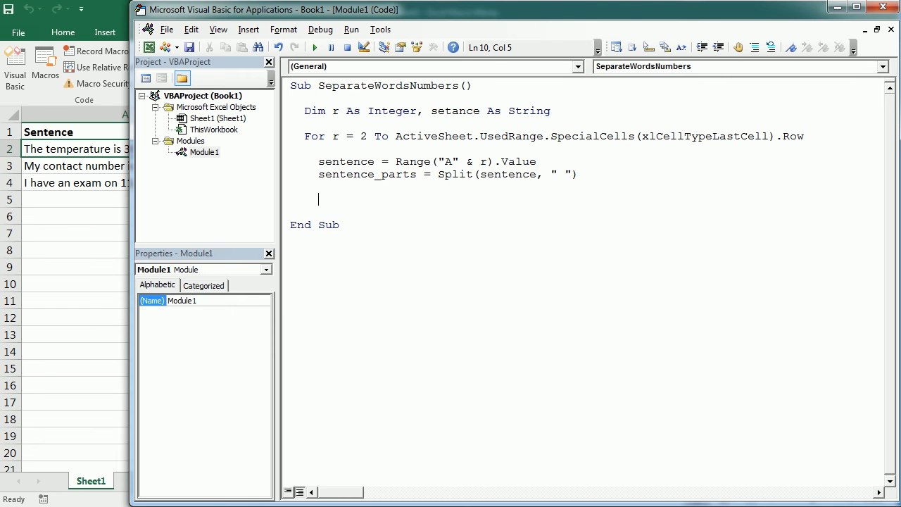
- Start For Each part In sentence_parts over the split words
text(for each part in sentenc)
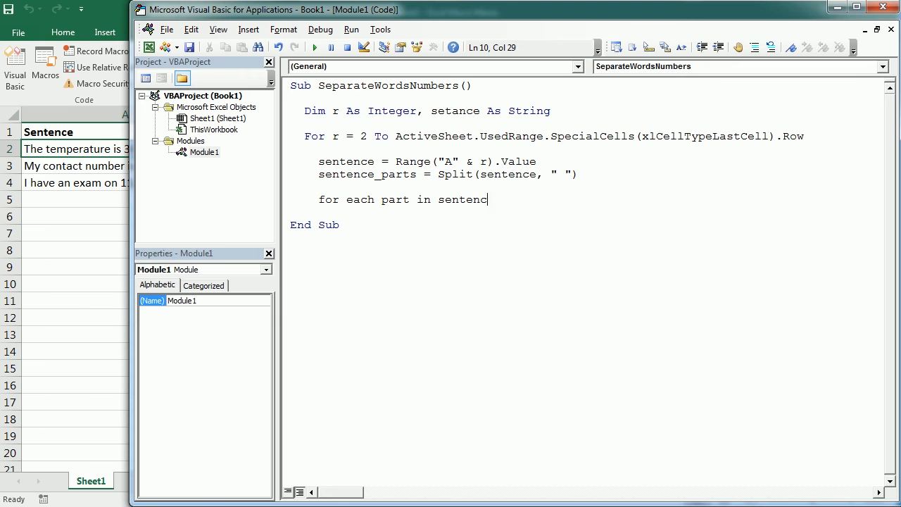
text(_parts)
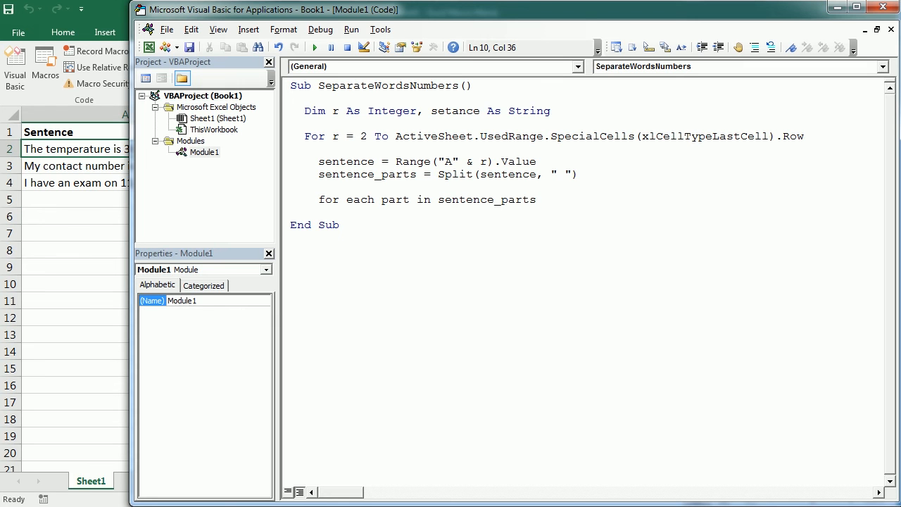
double_click(366, 174)
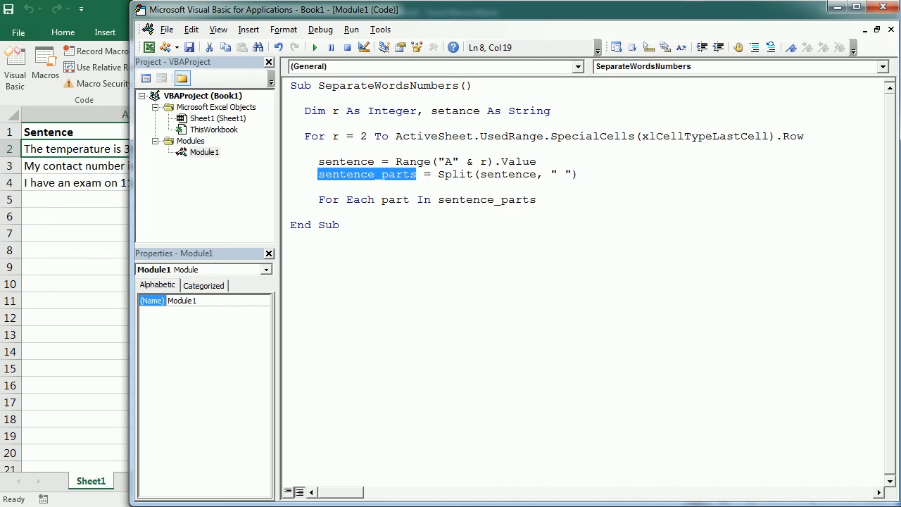
mouse_move(67, 152)
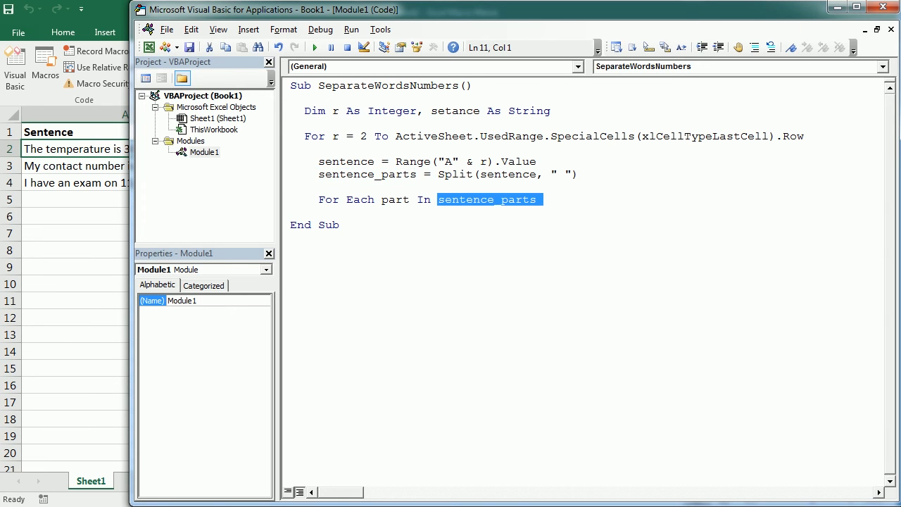
- Move the cursor to a new line below the For Each part In sentence_parts header
double_click(395, 199)
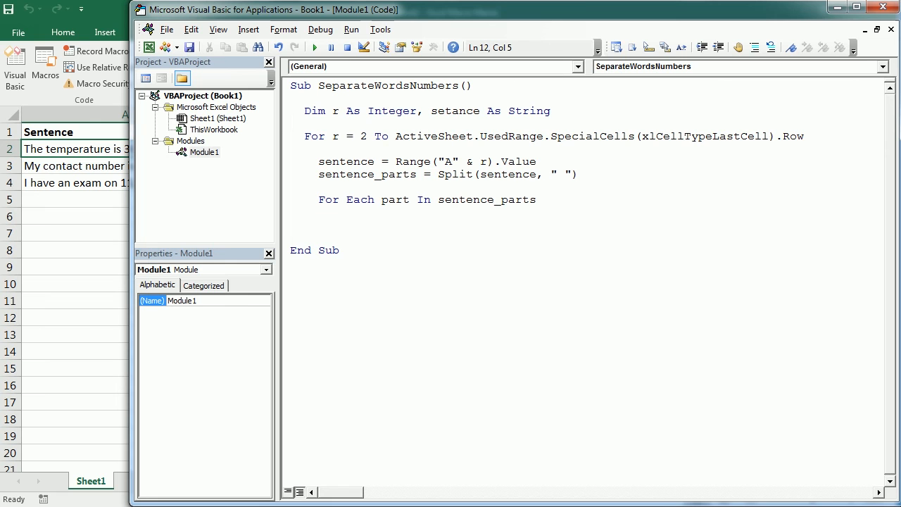
- Write If IsDate(part) = True Then Range("D" & r).Value = part
text(if)
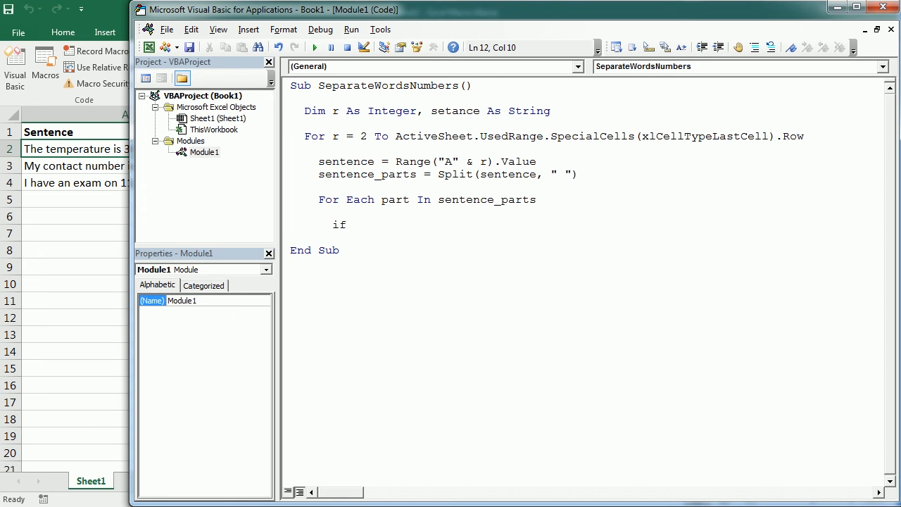
text(is)
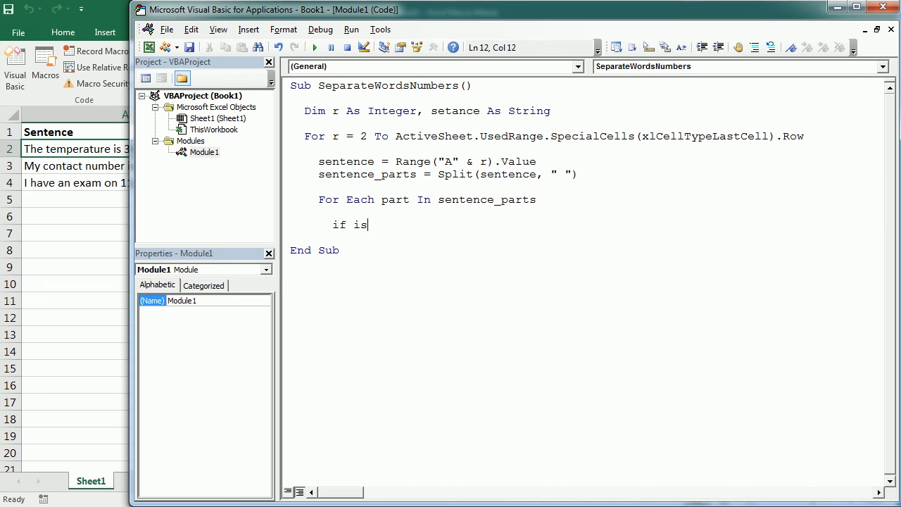
text(date(part))
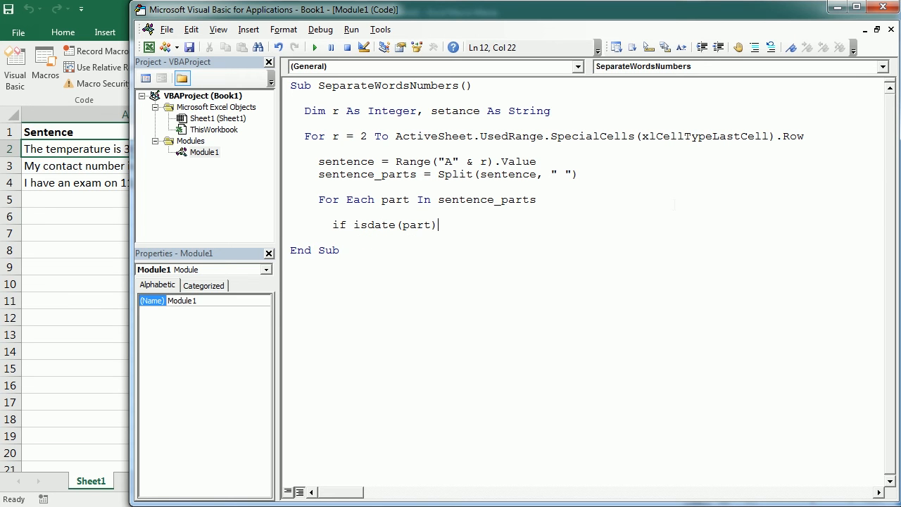
text(=True then)
text(range(")
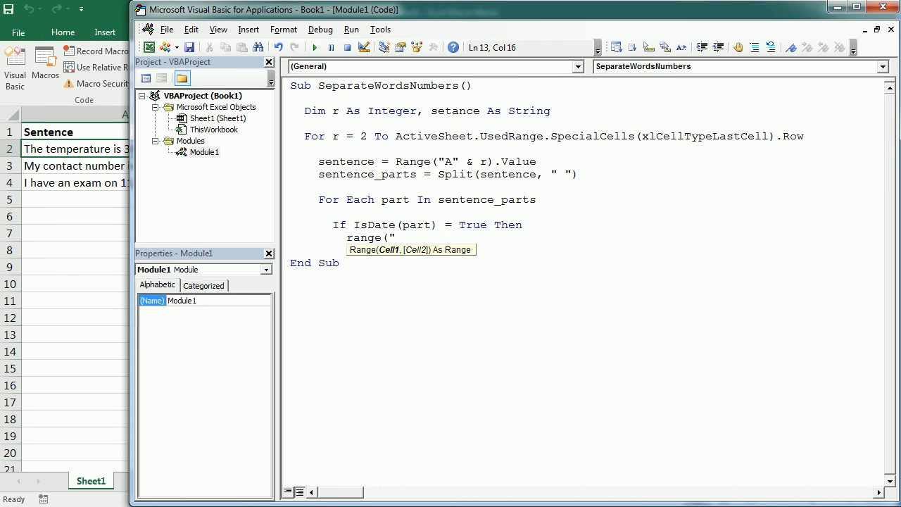
text(D")
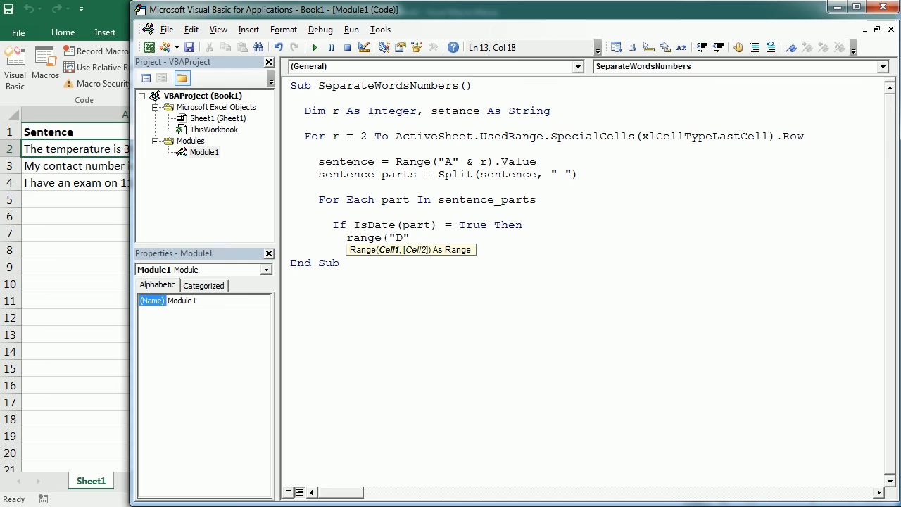
text(&r)
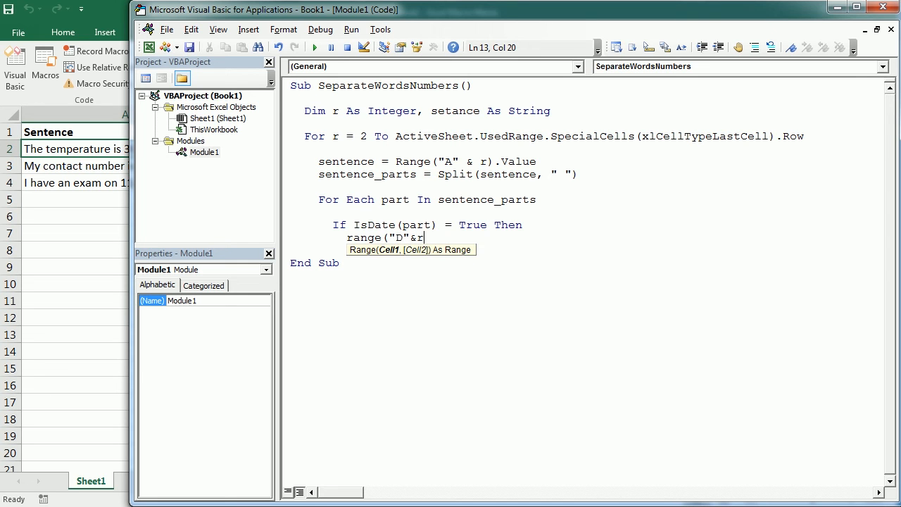
text(").Value=pa)
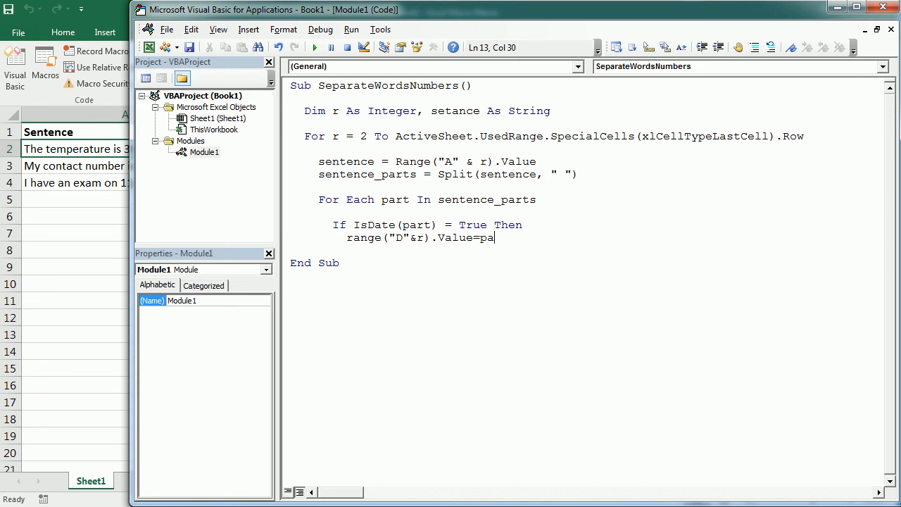
key(Enter)
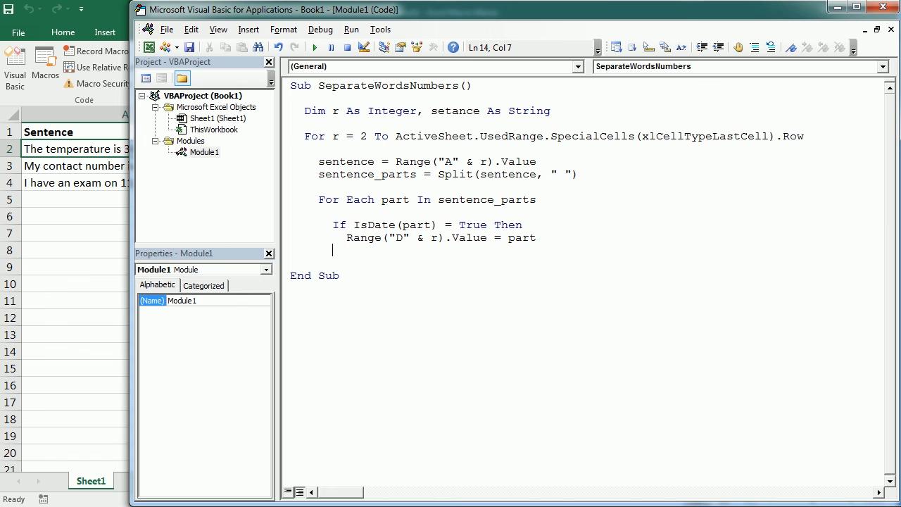
- Add ElseIf IsNumeric(part) = True Then and begin the Range line for numbers
text(elseif)
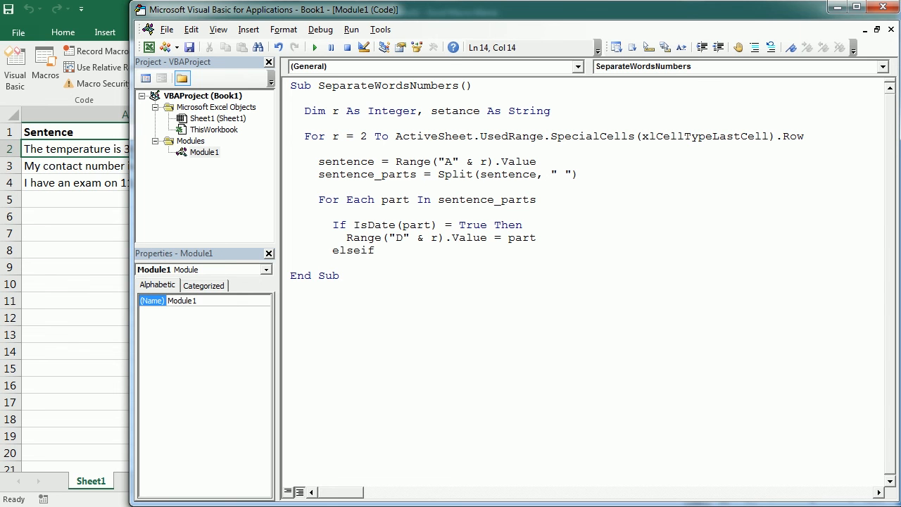
text(isnumeric()
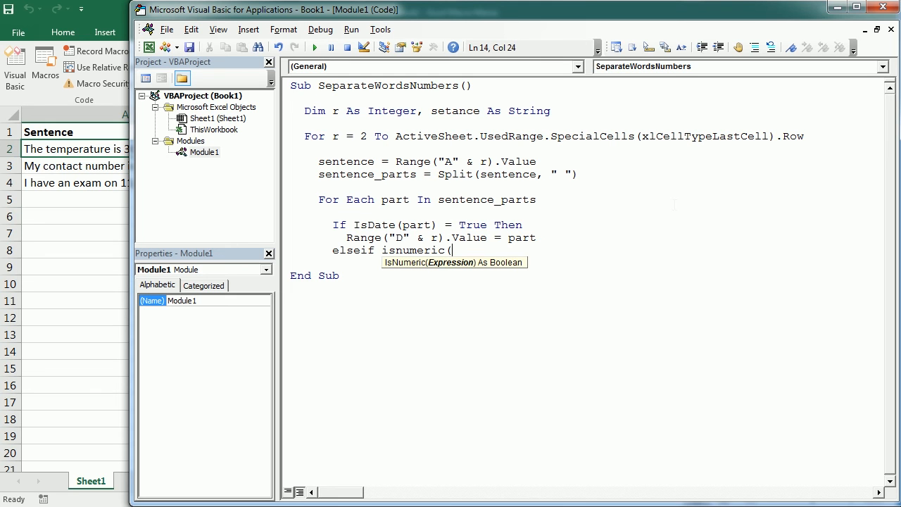
text(part)=tr)
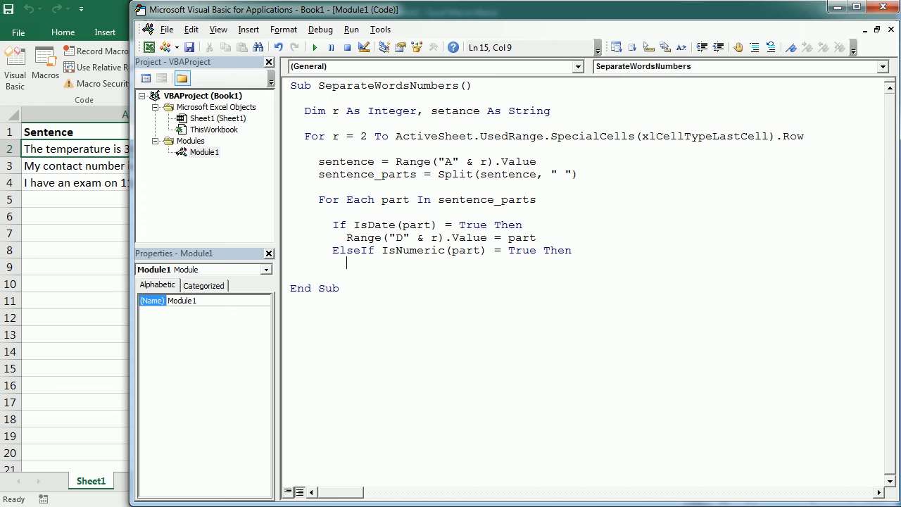
text(range(")
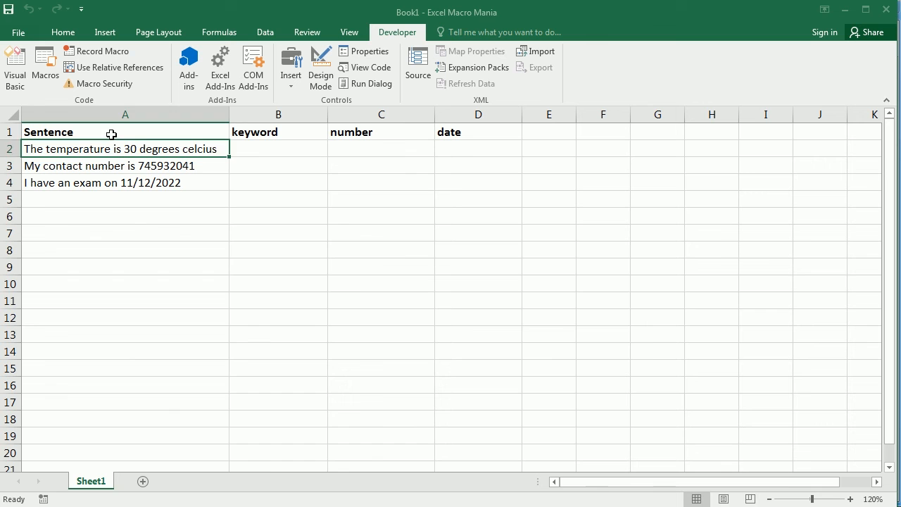
- Select the keyword and number column headers on the sheet to review the output columns
click(278, 114)
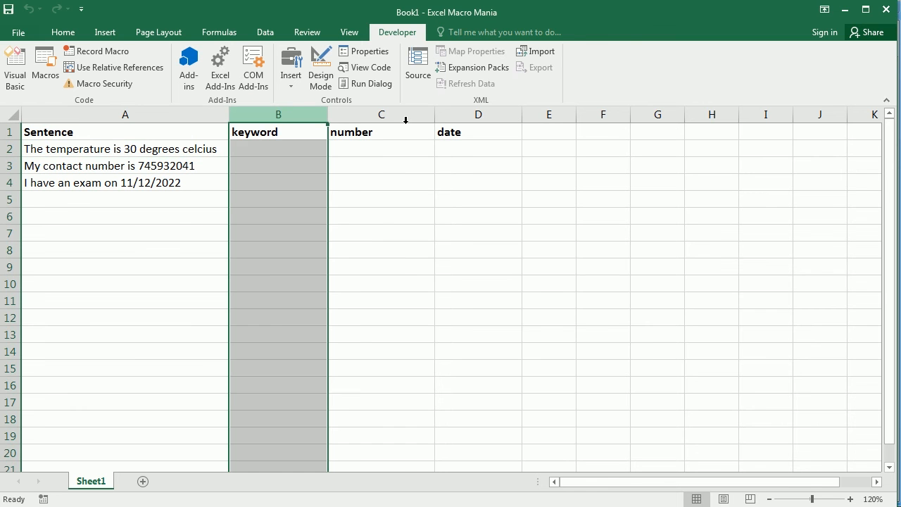
click(478, 114)
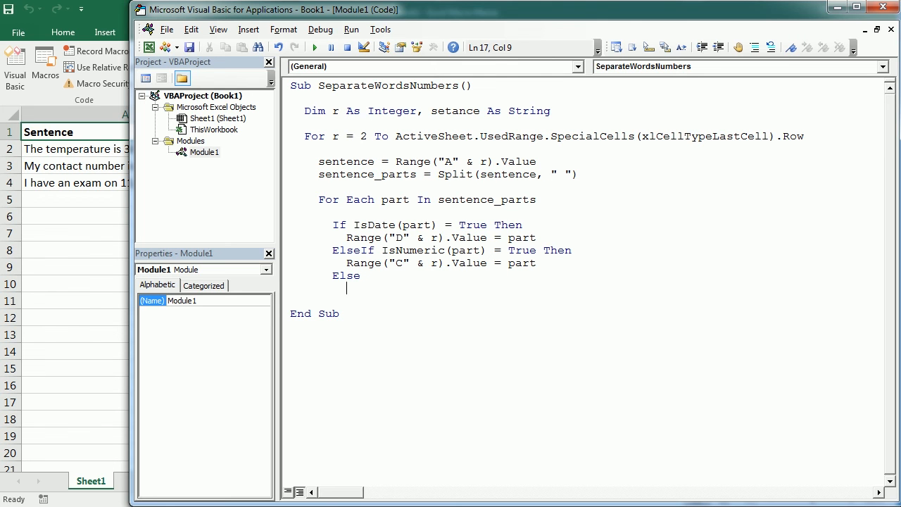
- Write If Len(part) >= part_length Then Range("B" & r).Value = part
text(if len)
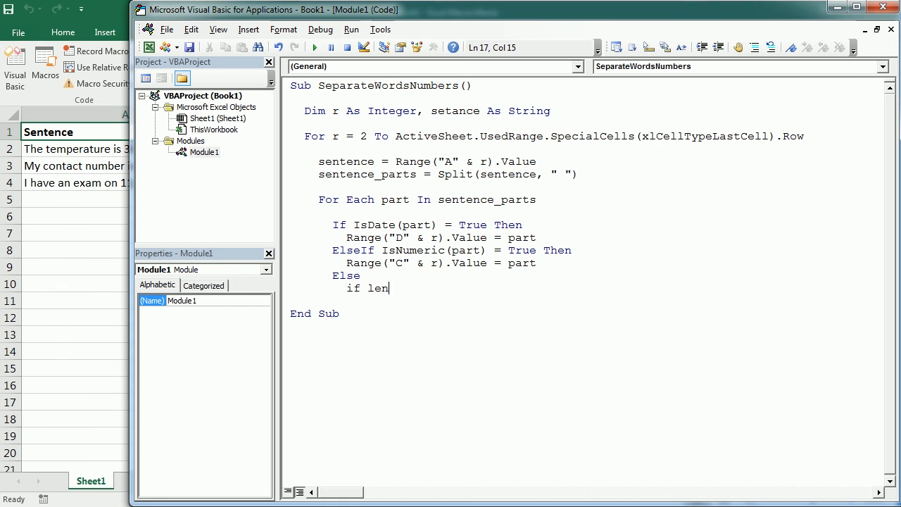
text((part))
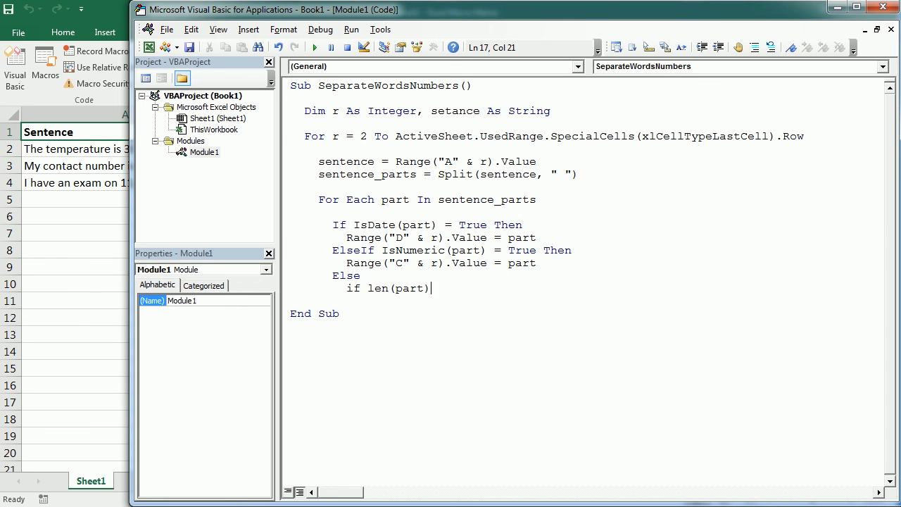
text(>=)
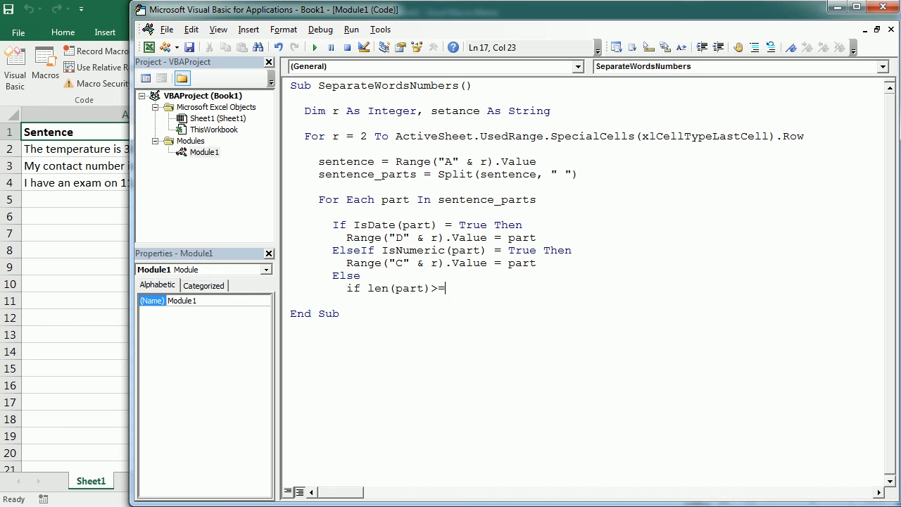
text(part)
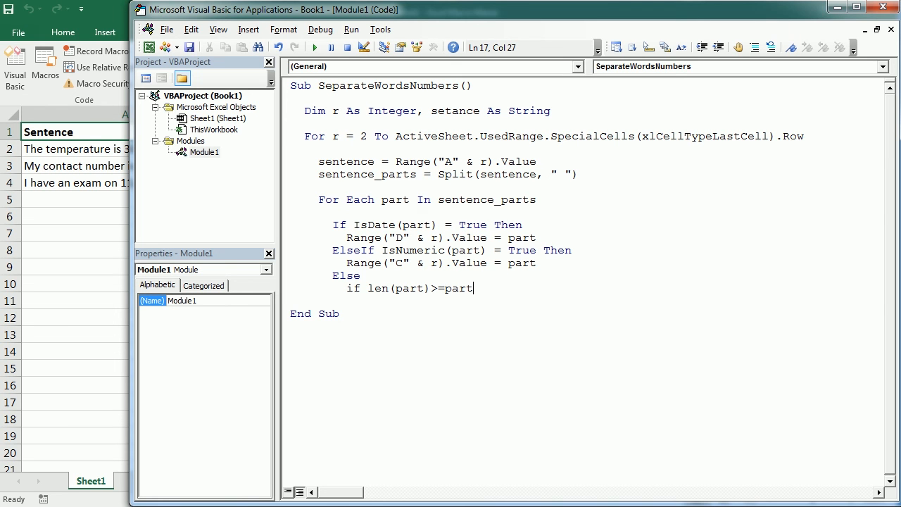
text(_length Then)
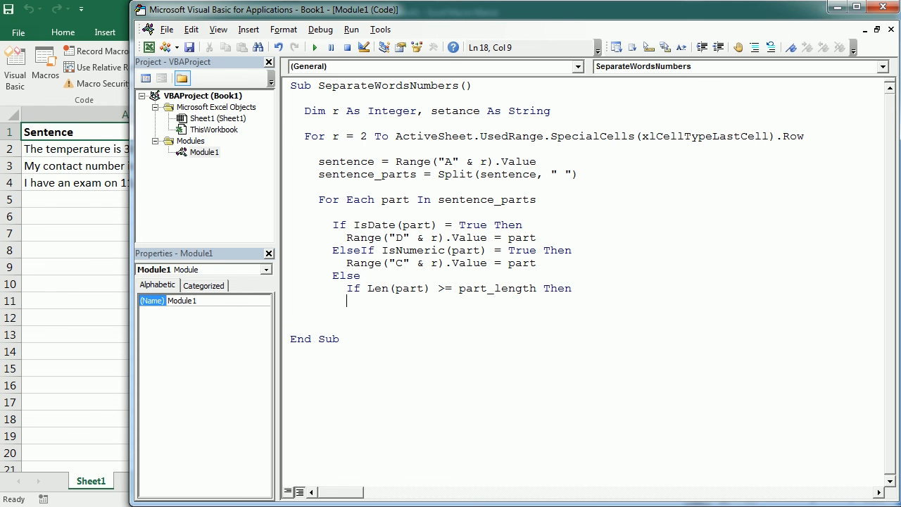
text(rang)
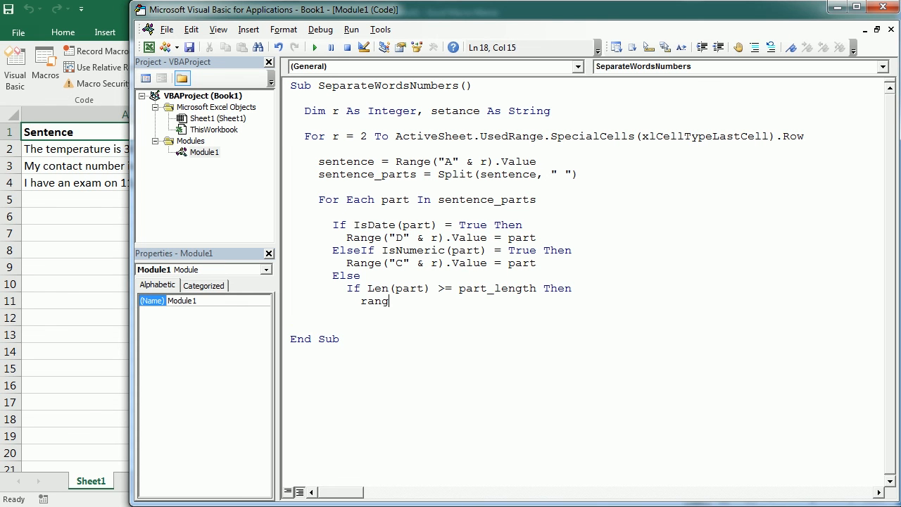
text(e("B")
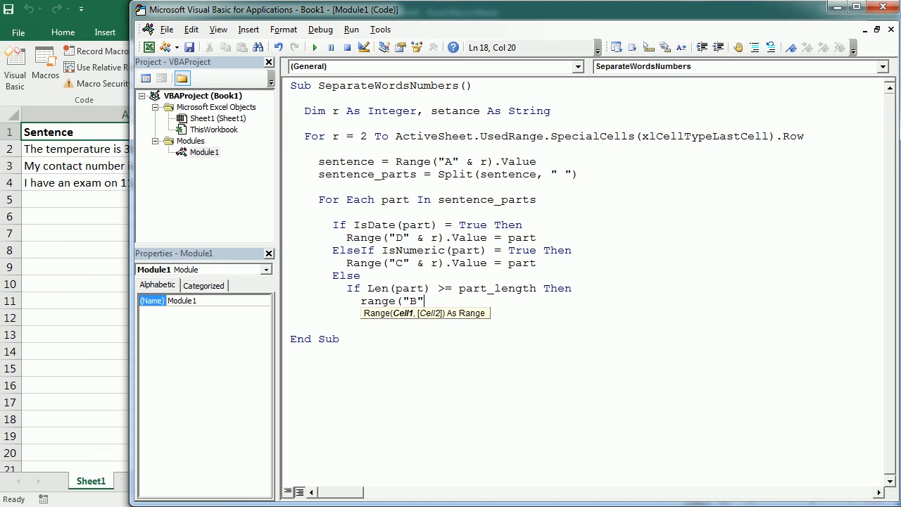
text(&r).valu)
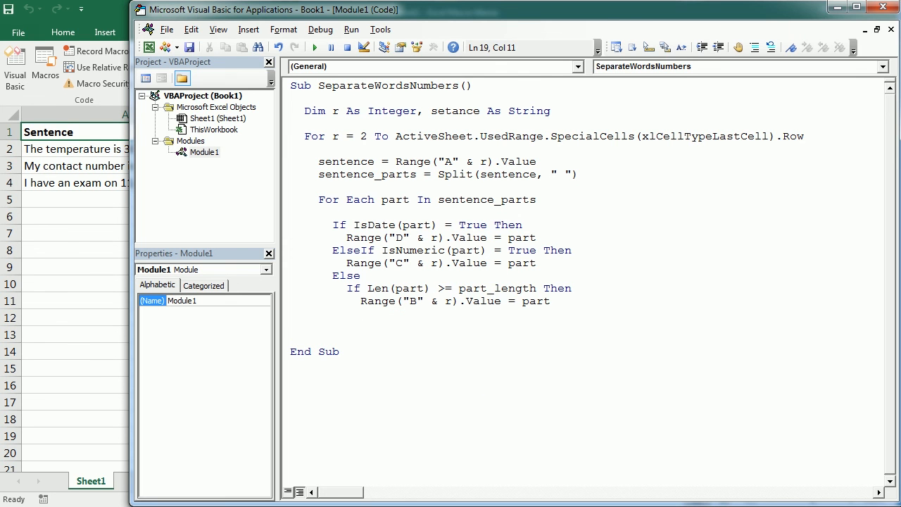
- Store part_length = Len(part) and close both If blocks with End If
text(part_)
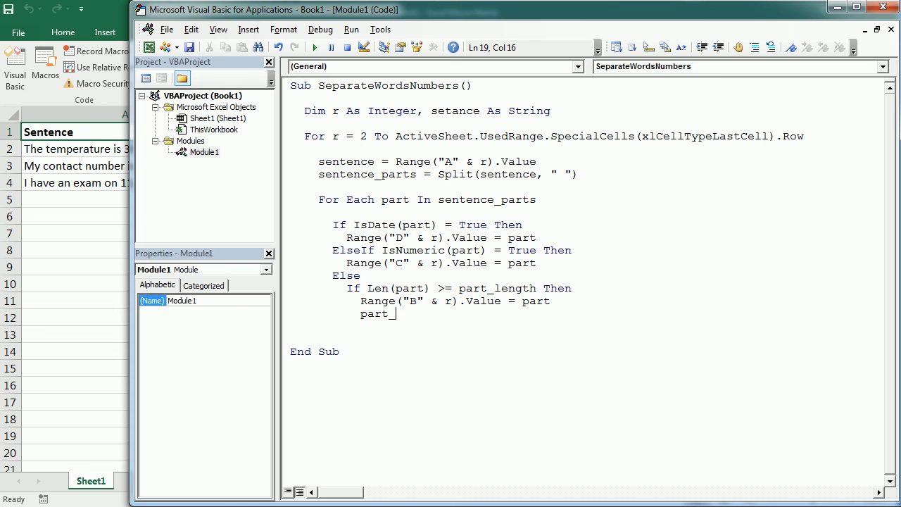
text(length=len)
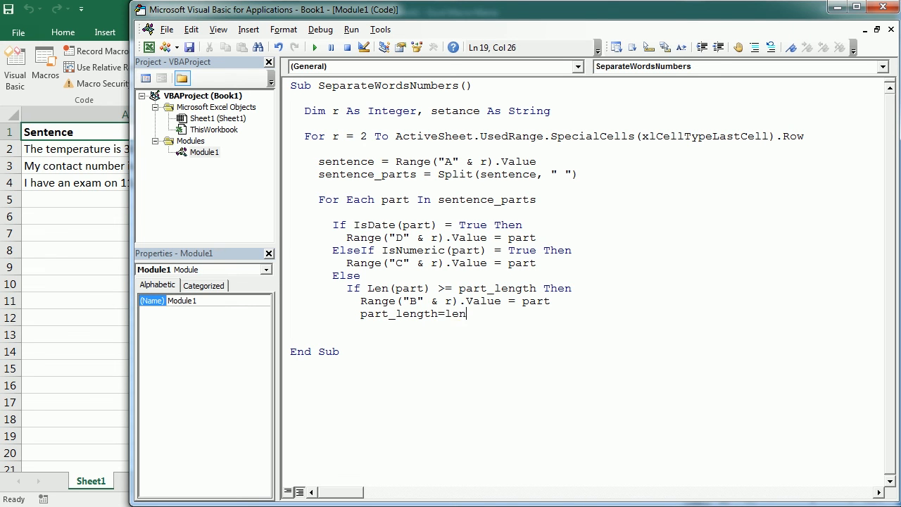
text(()
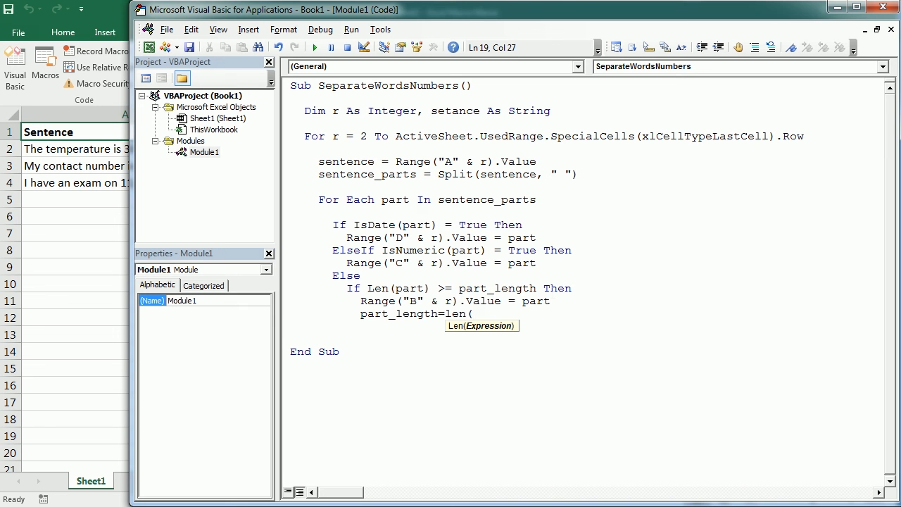
text(part)
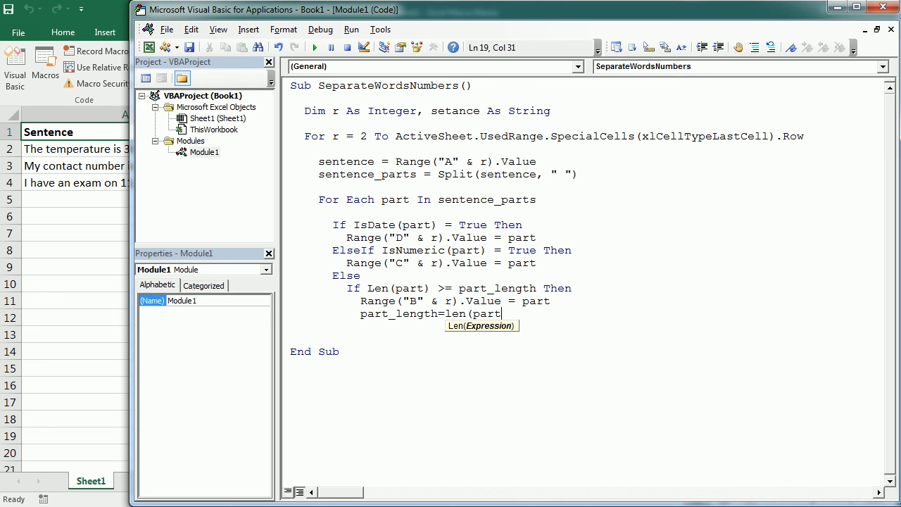
text())
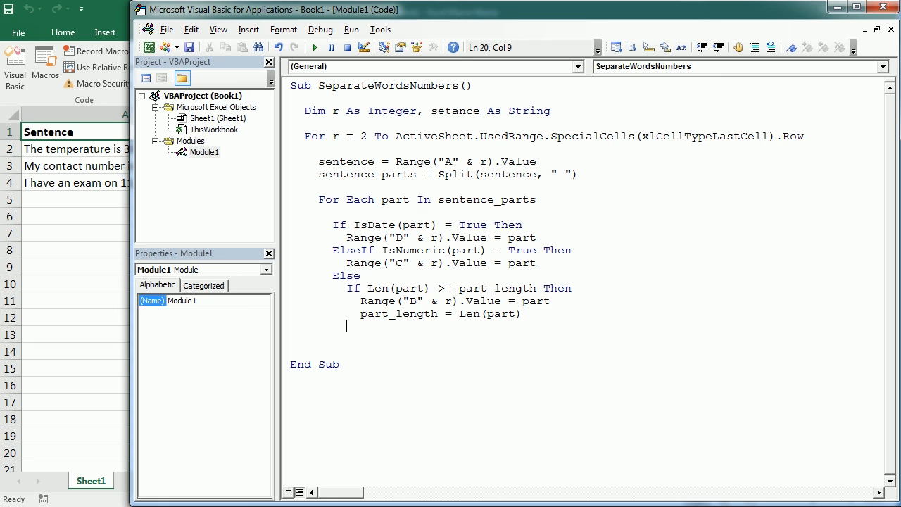
text(End If)
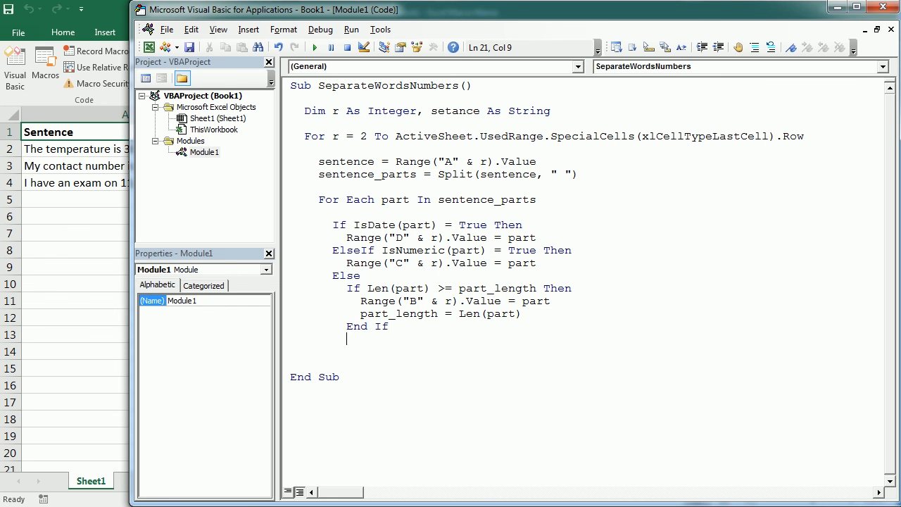
text(end if)
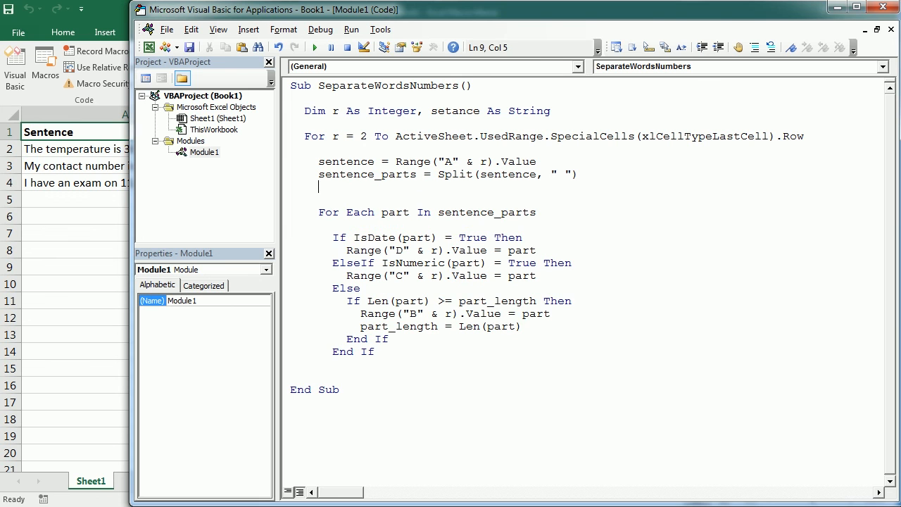
- Add part_length = 0 before For Each, declare part_length As Integer, and close with Next part
text(part_length=0)
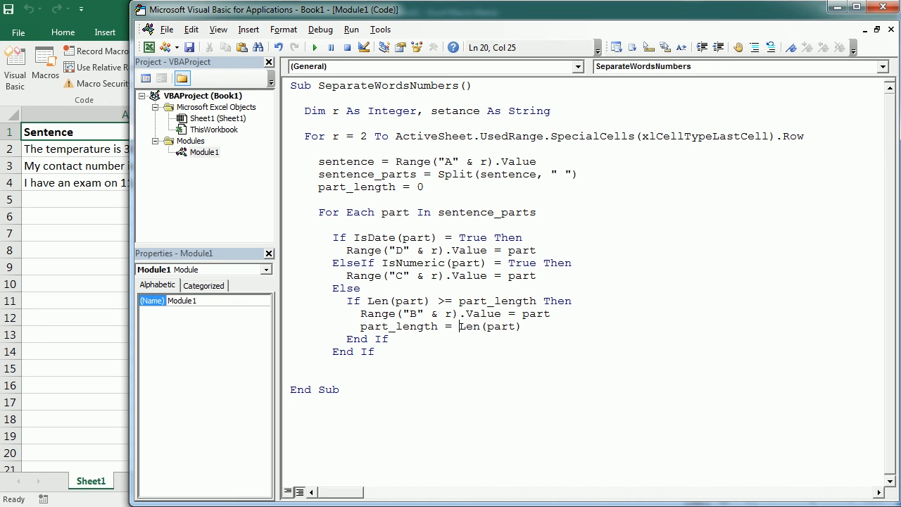
text(, part_length As Integer)
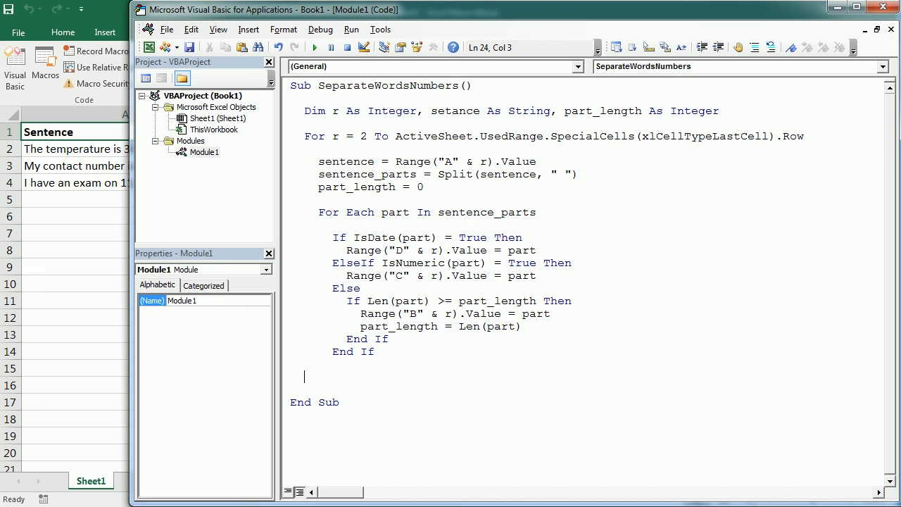
text(next part)
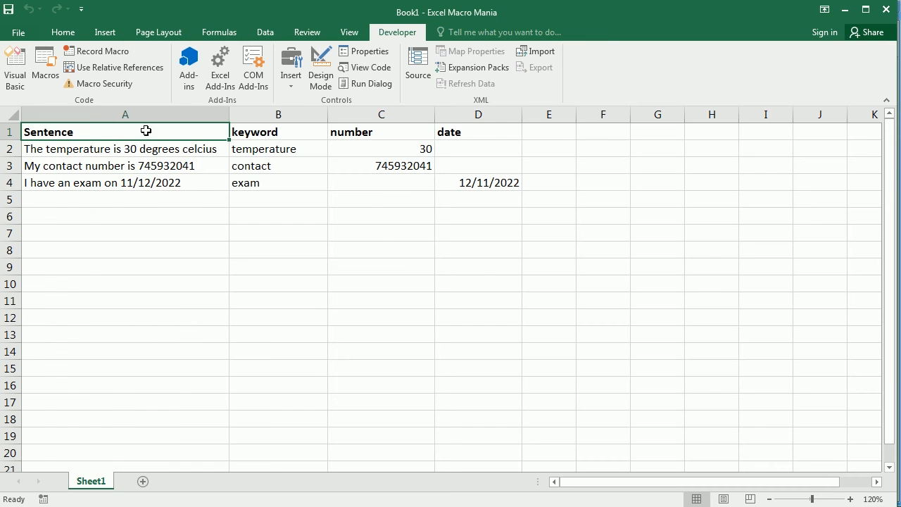
click(278, 114)
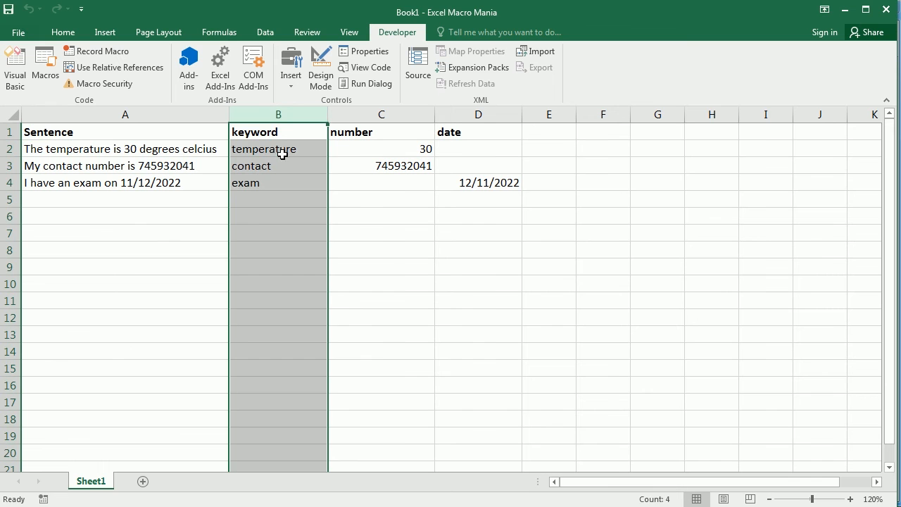
click(278, 149)
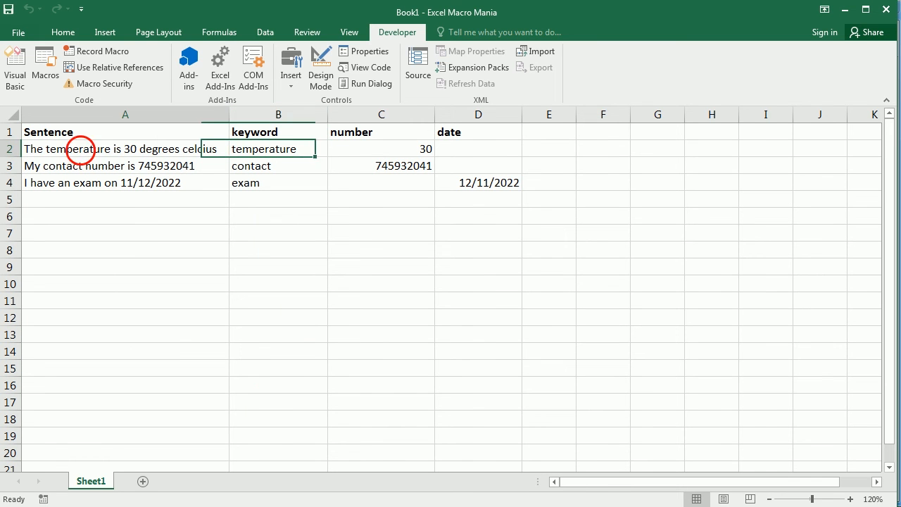
double_click(74, 149)
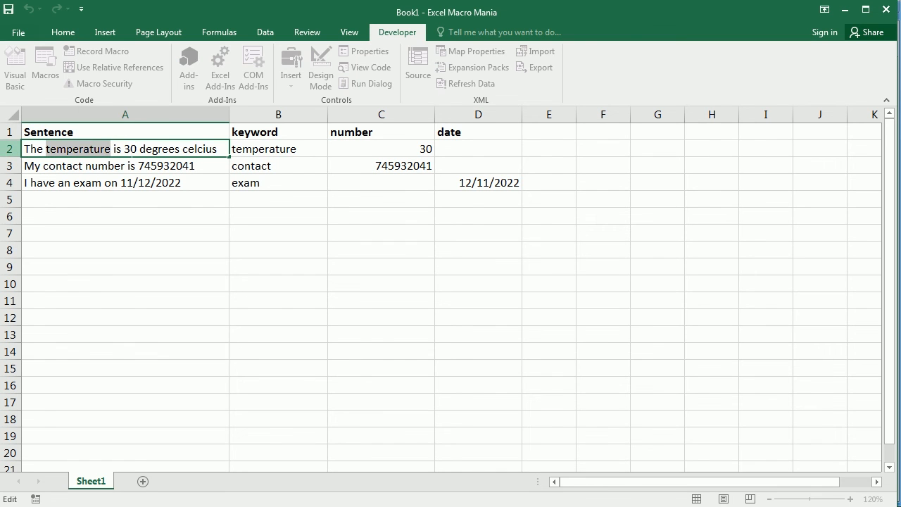
click(278, 148)
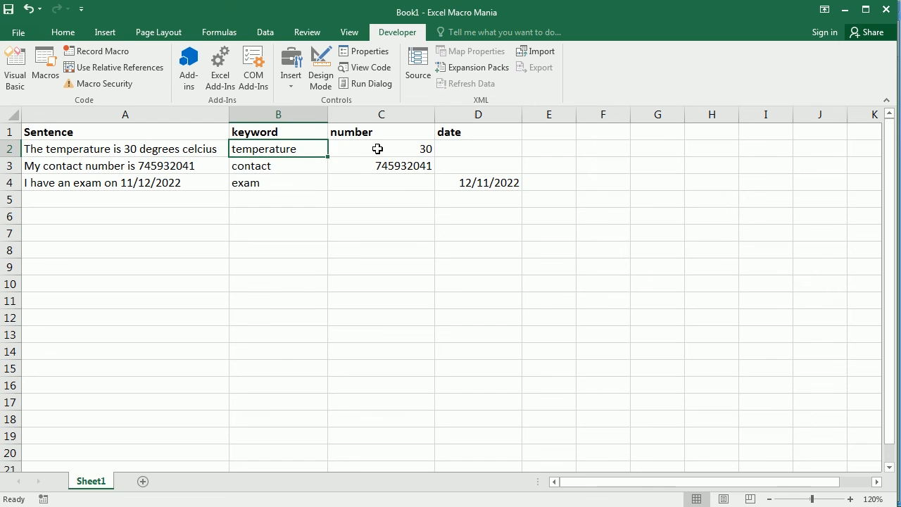
click(380, 148)
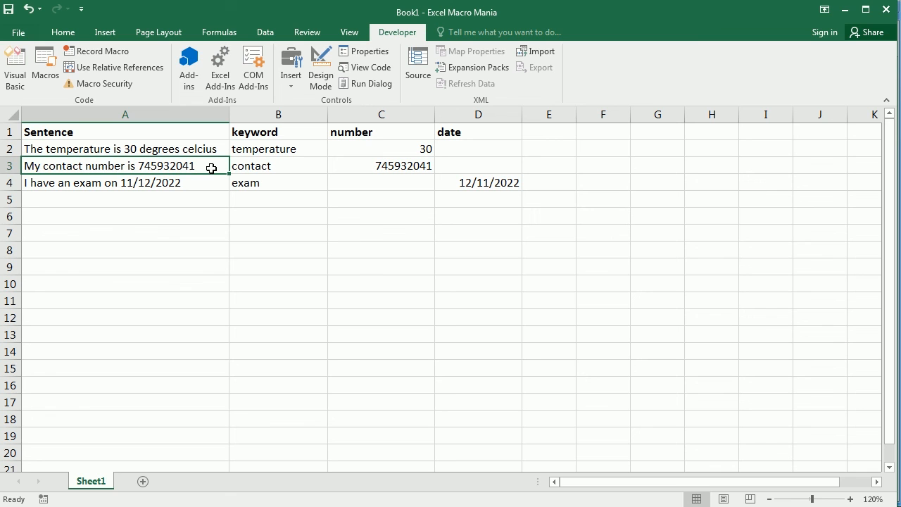
mouse_move(78, 173)
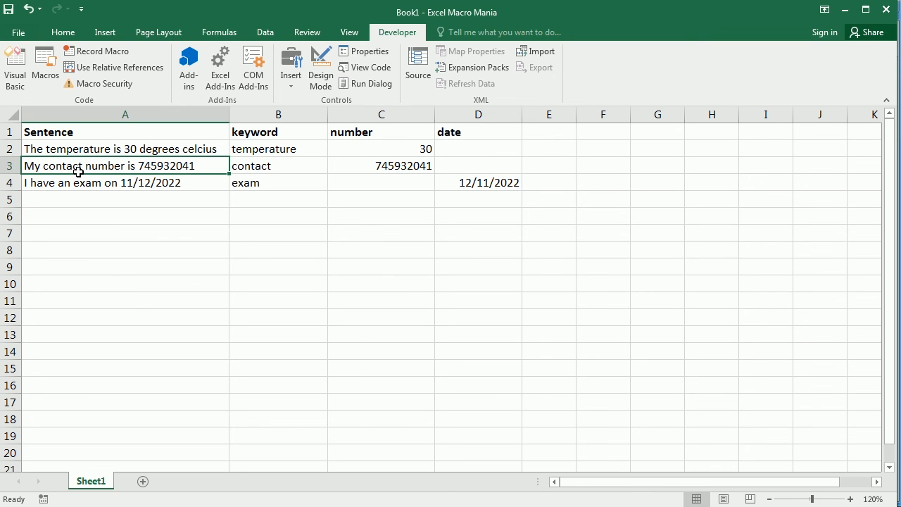
double_click(77, 173)
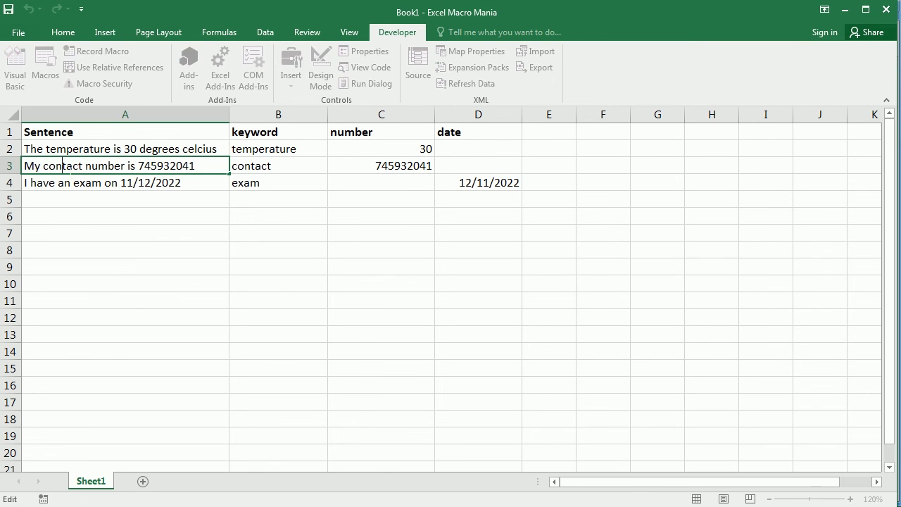
double_click(58, 166)
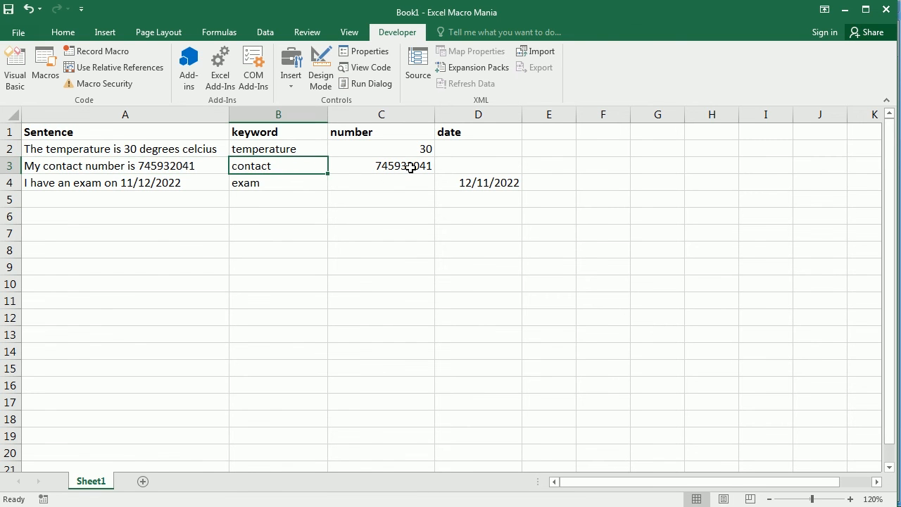
click(381, 165)
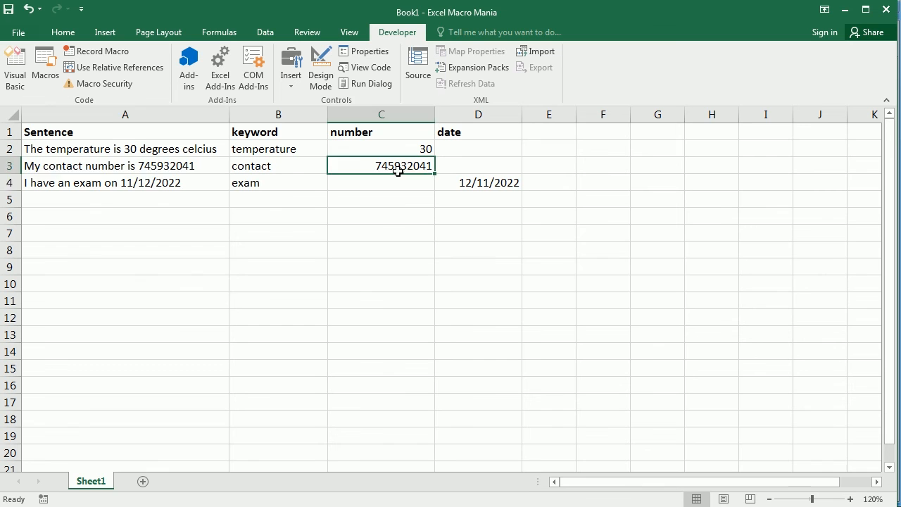
click(124, 182)
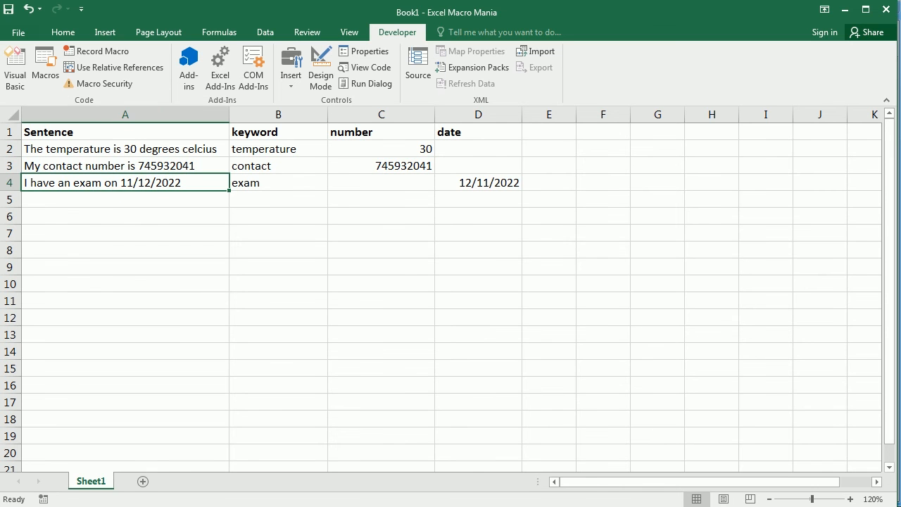
mouse_move(94, 186)
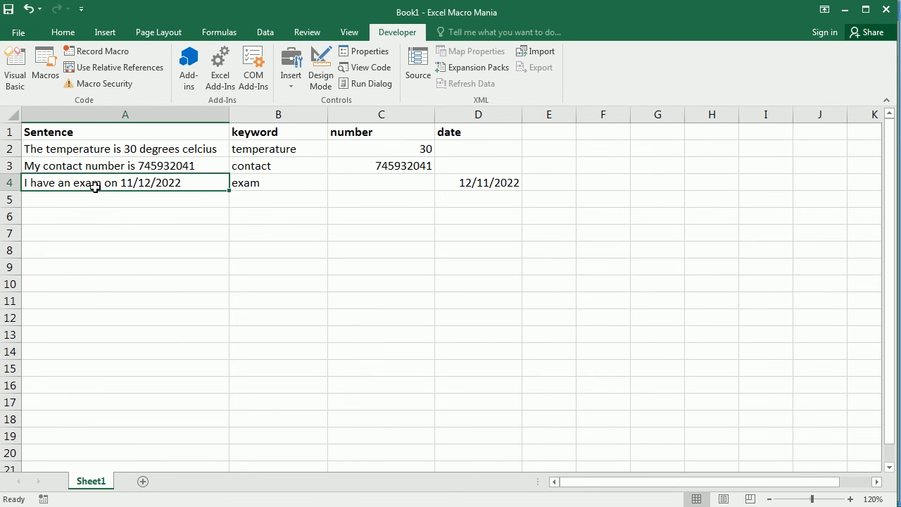
mouse_move(105, 191)
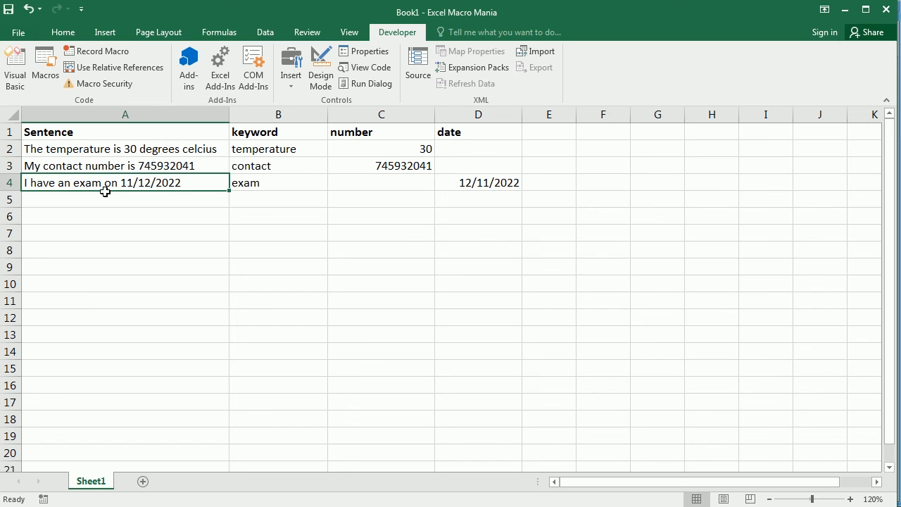
double_click(105, 182)
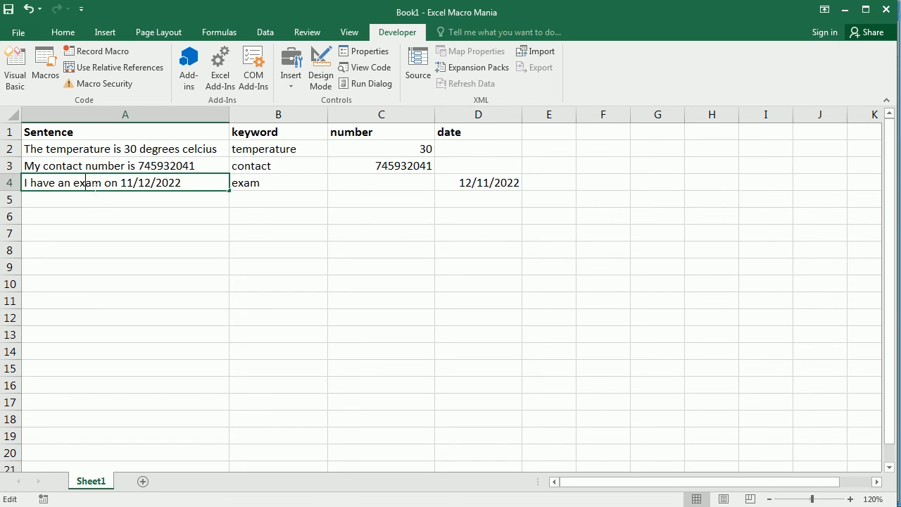
double_click(83, 182)
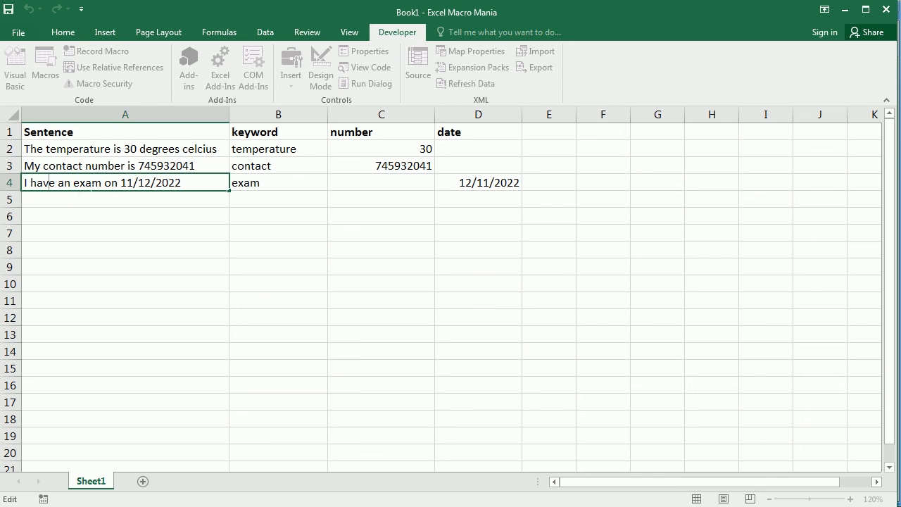
click(299, 182)
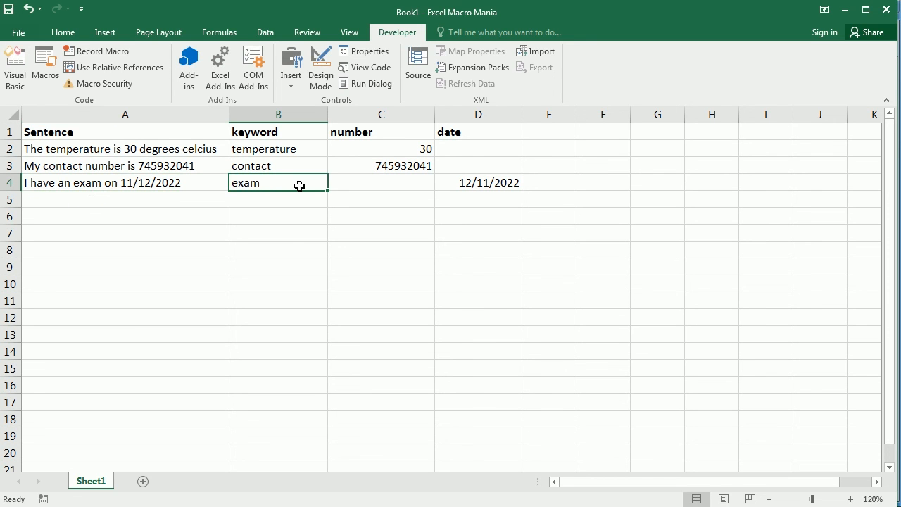